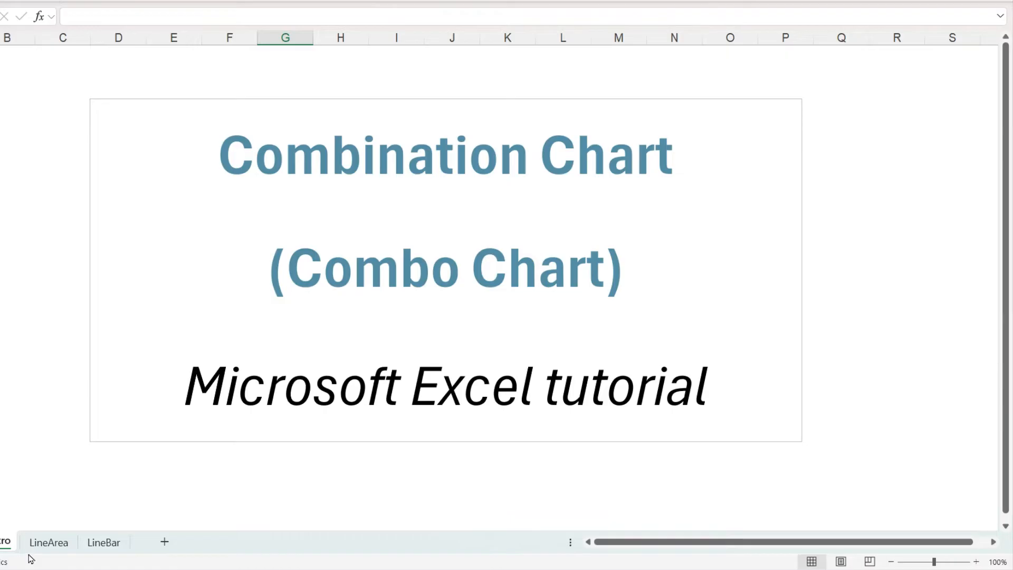
- Move through the LineArea and LineBar sheets to the TotalAndPT sheet with the employee table
click(49, 542)
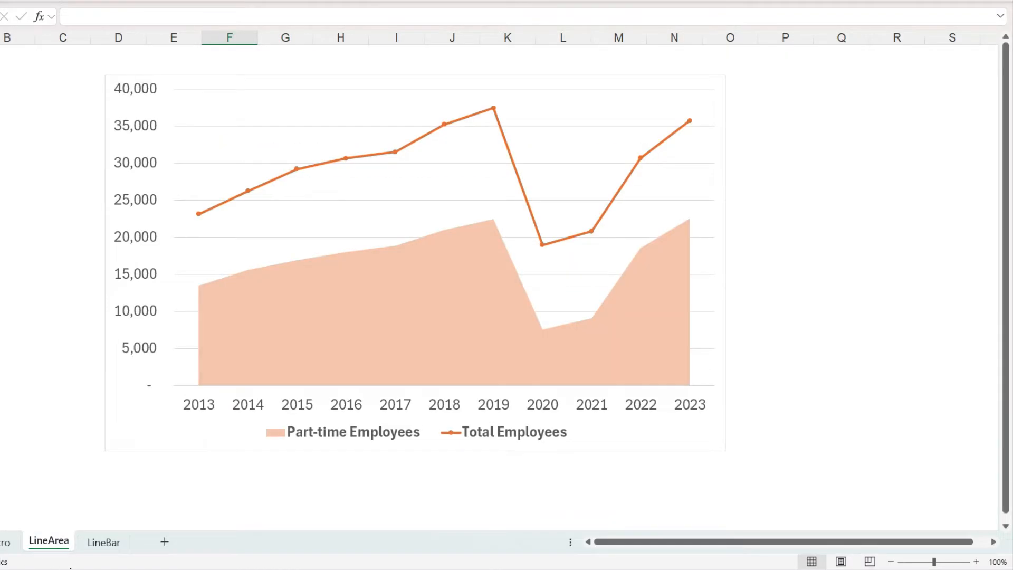
click(103, 542)
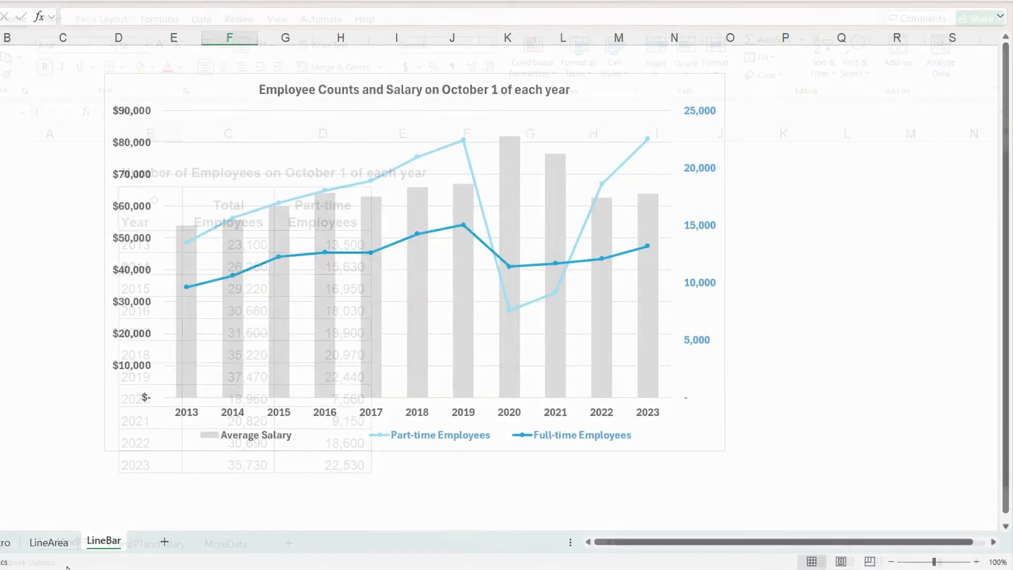
click(63, 542)
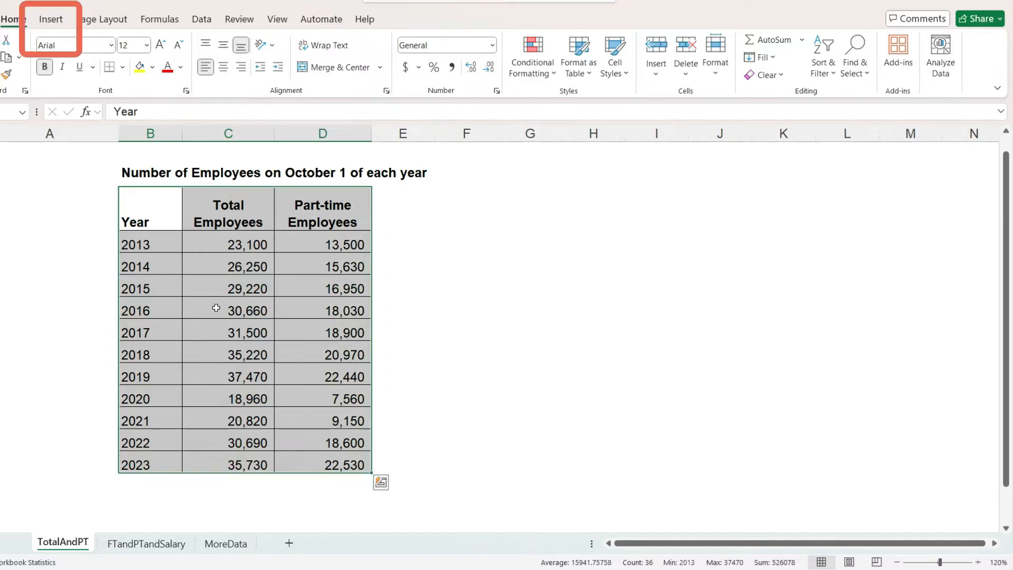
- Show the All Charts catalogue from Recommended Charts and preview the Column and Line types
click(51, 19)
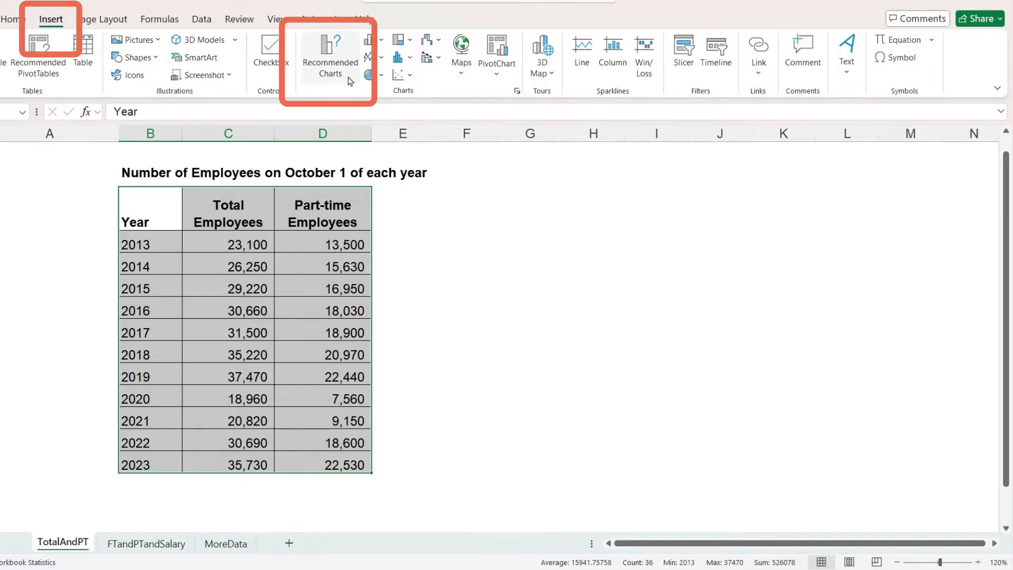
click(330, 52)
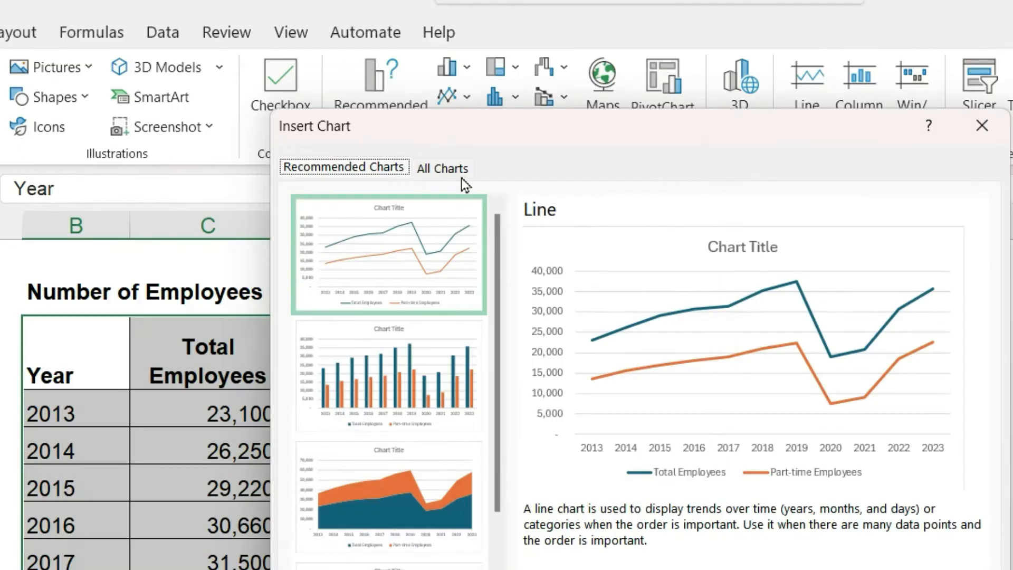
click(442, 168)
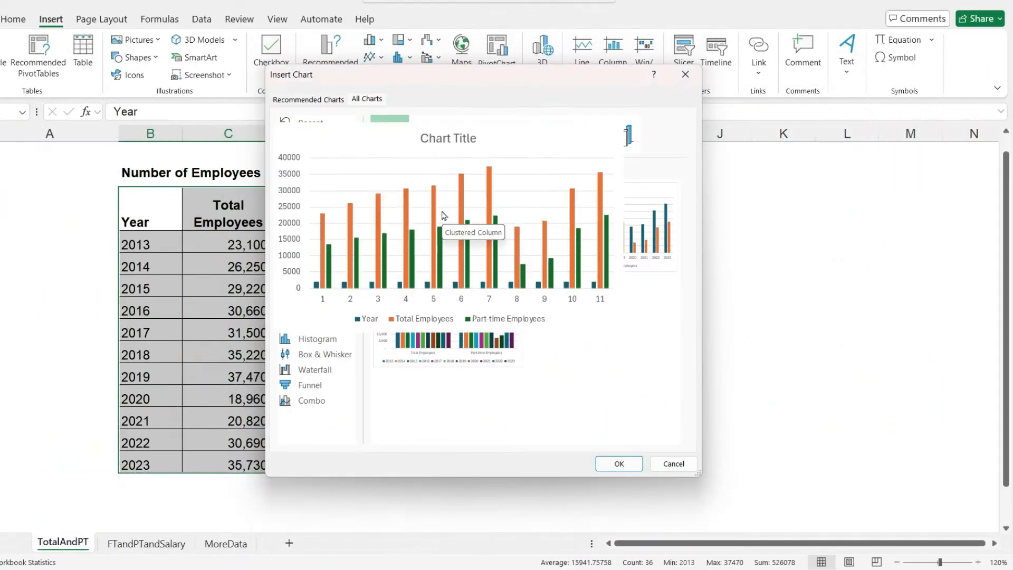
click(367, 99)
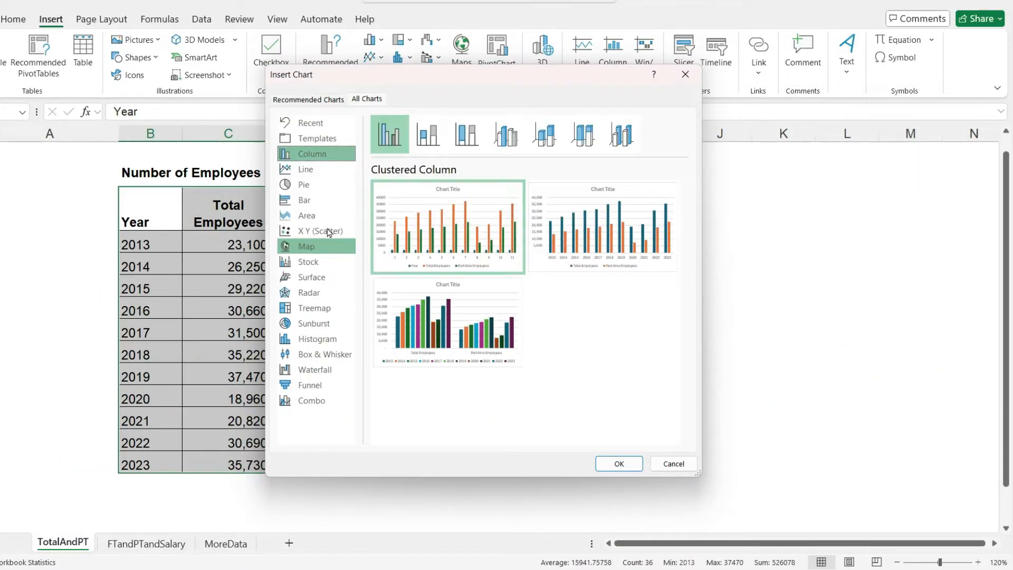
click(305, 169)
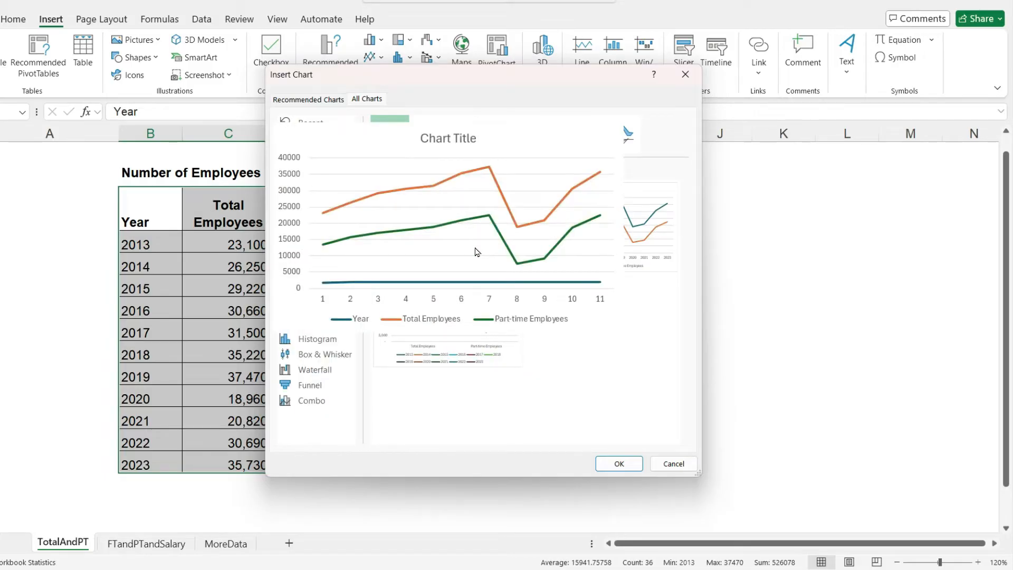
mouse_move(476, 251)
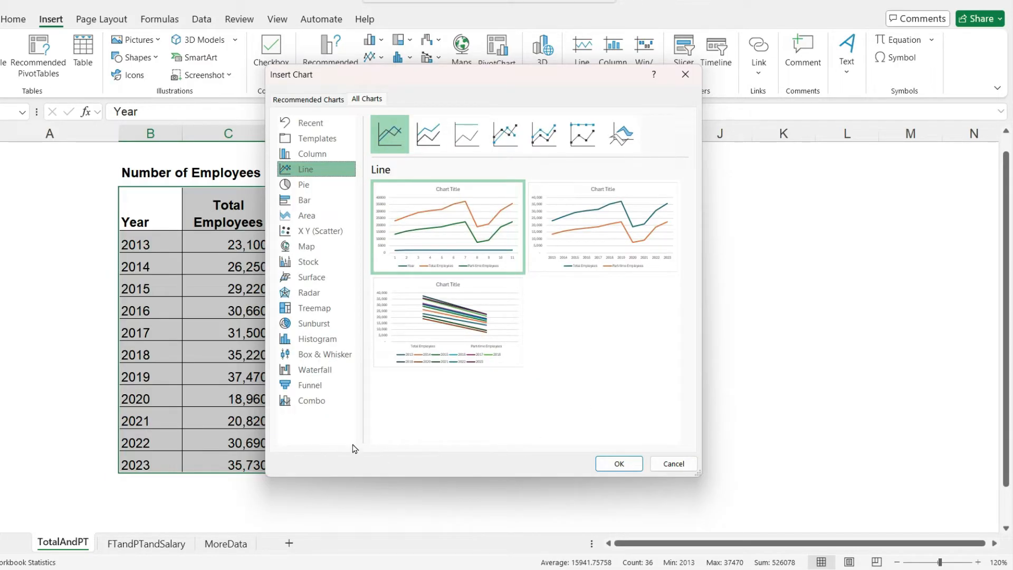
- Choose a Combo chart with Total Employees as Clustered Column and Part-time Employees as Line with Markers
click(310, 400)
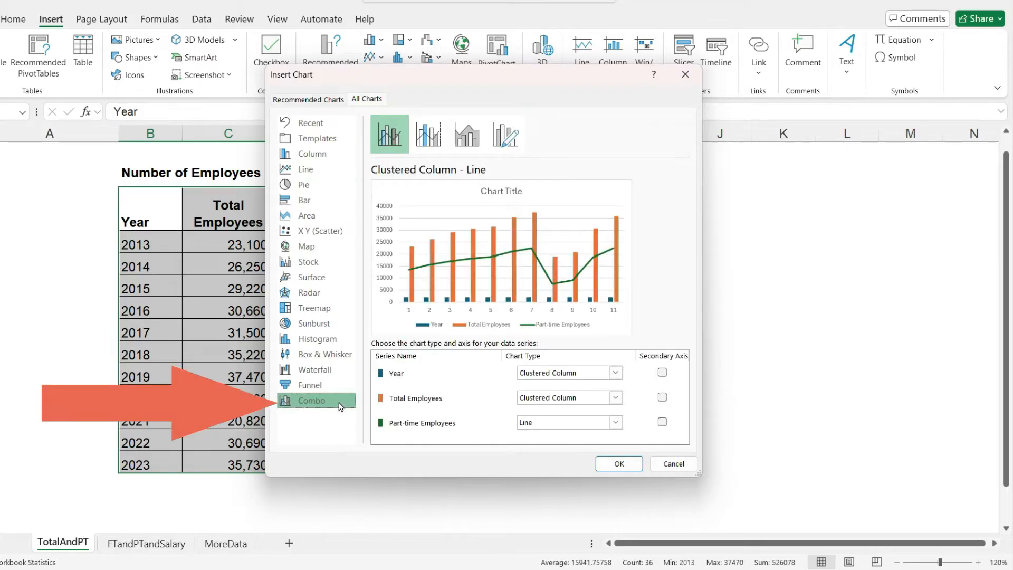
mouse_move(342, 431)
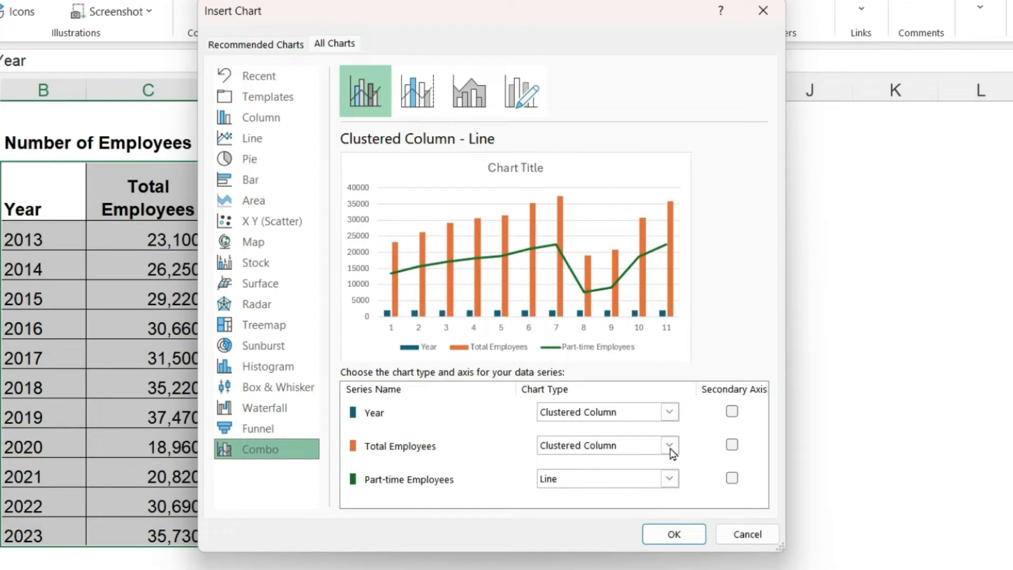
click(670, 446)
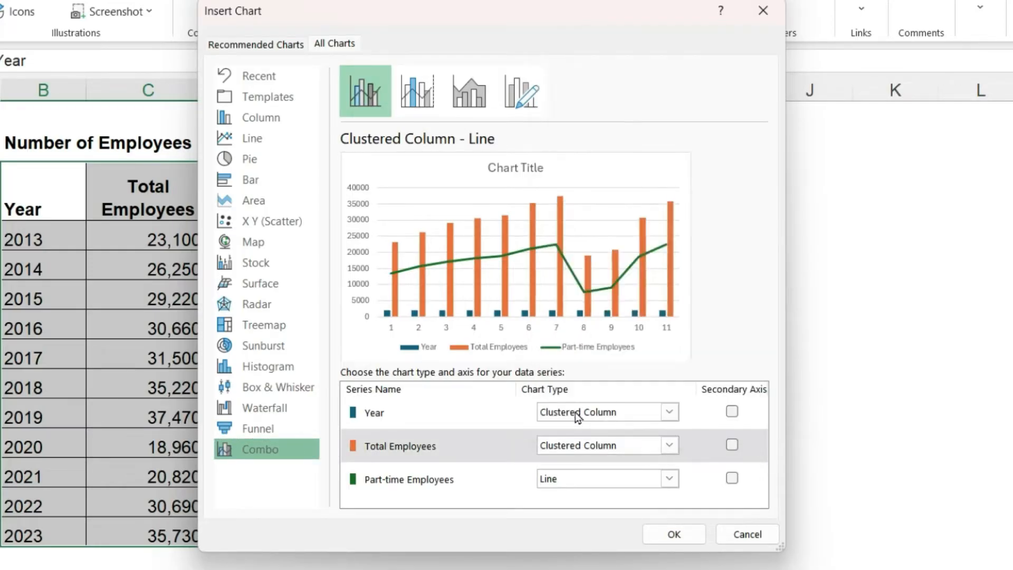
click(604, 446)
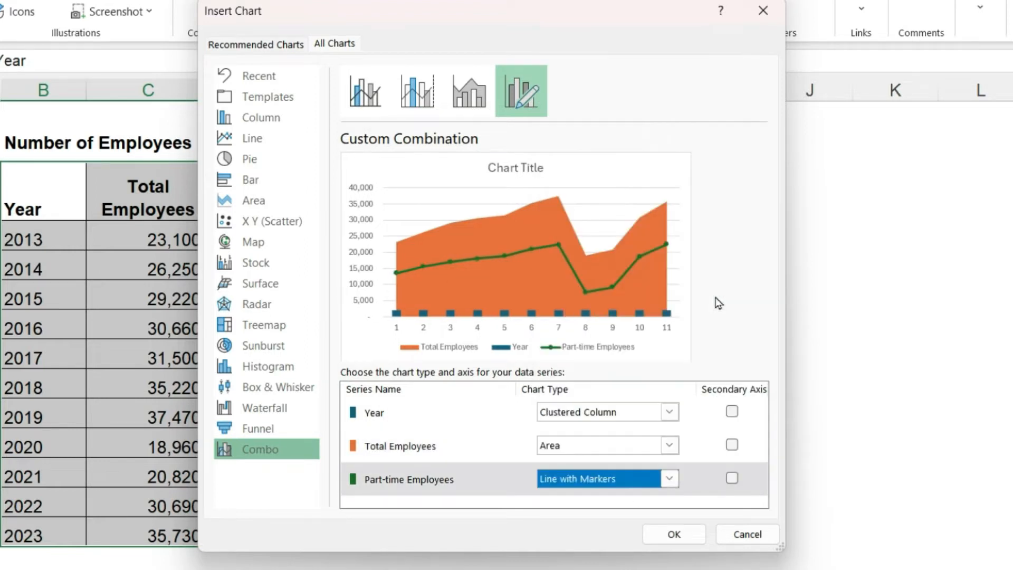
mouse_move(508, 419)
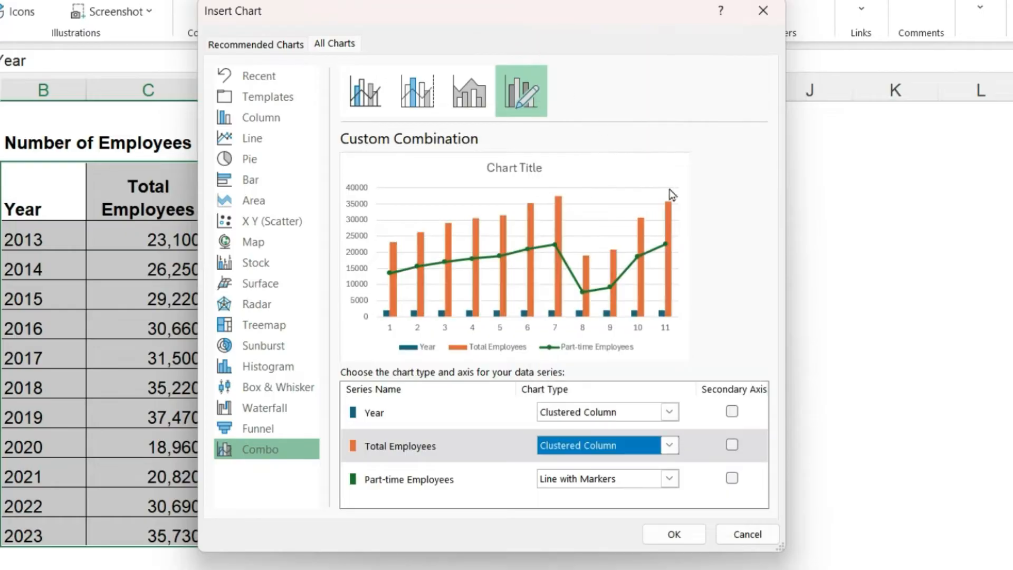
click(673, 533)
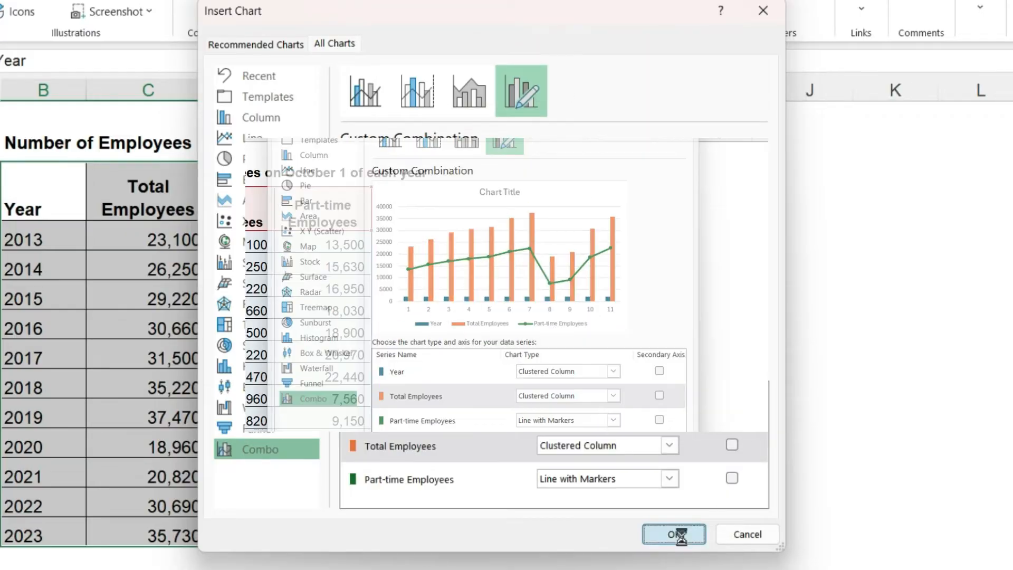
- Insert the combo chart onto the TotalAndPT sheet beside the employee table
click(674, 534)
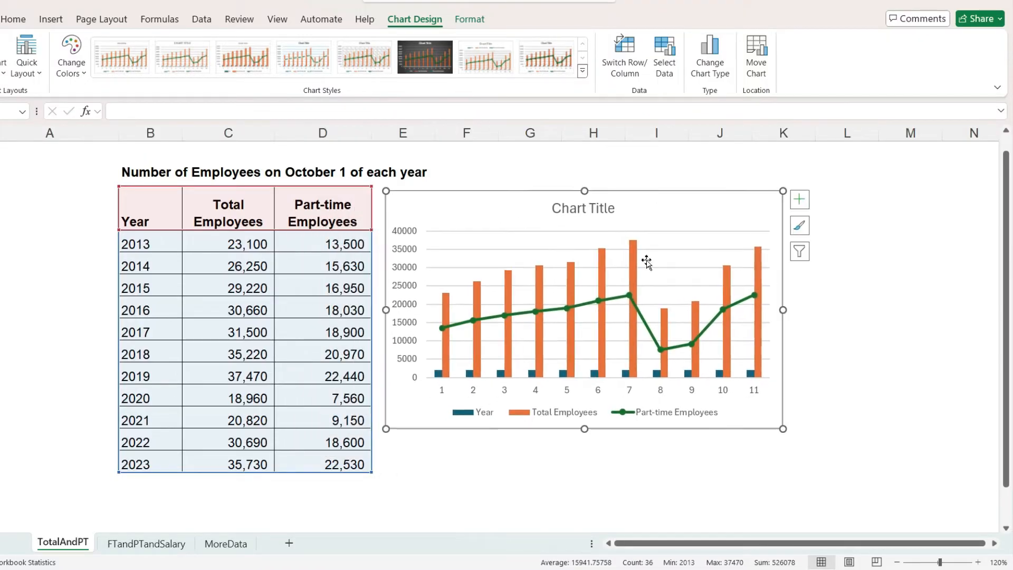
mouse_move(510, 278)
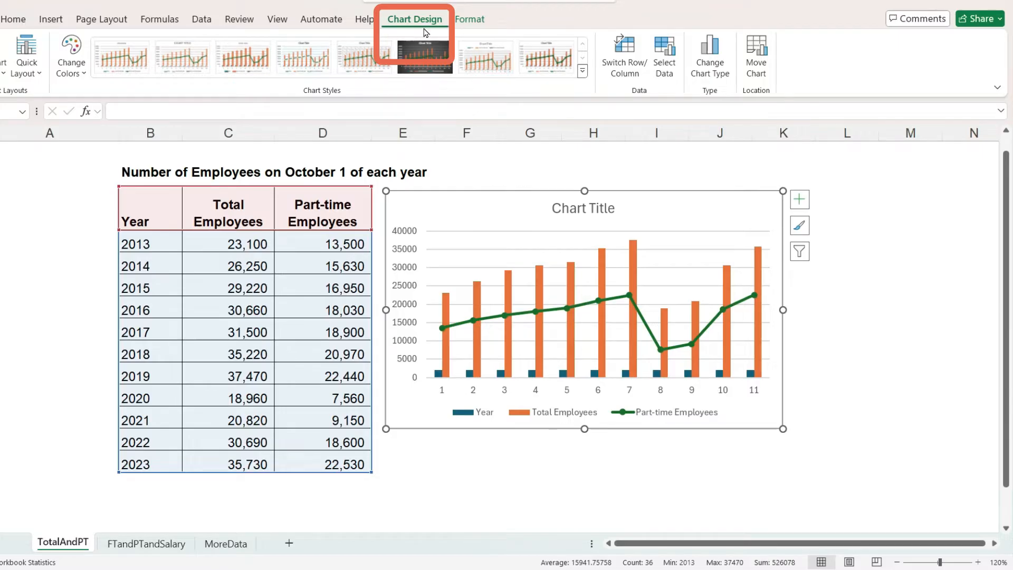
mouse_move(664, 57)
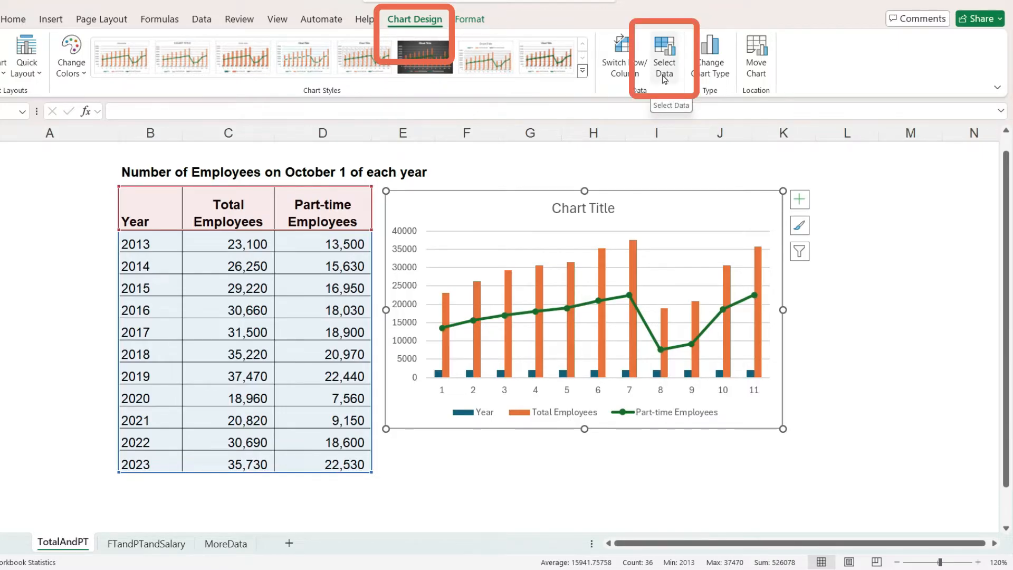
- Remove the Year series and use B5:B15 (2013–2023) as the horizontal axis labels
click(664, 55)
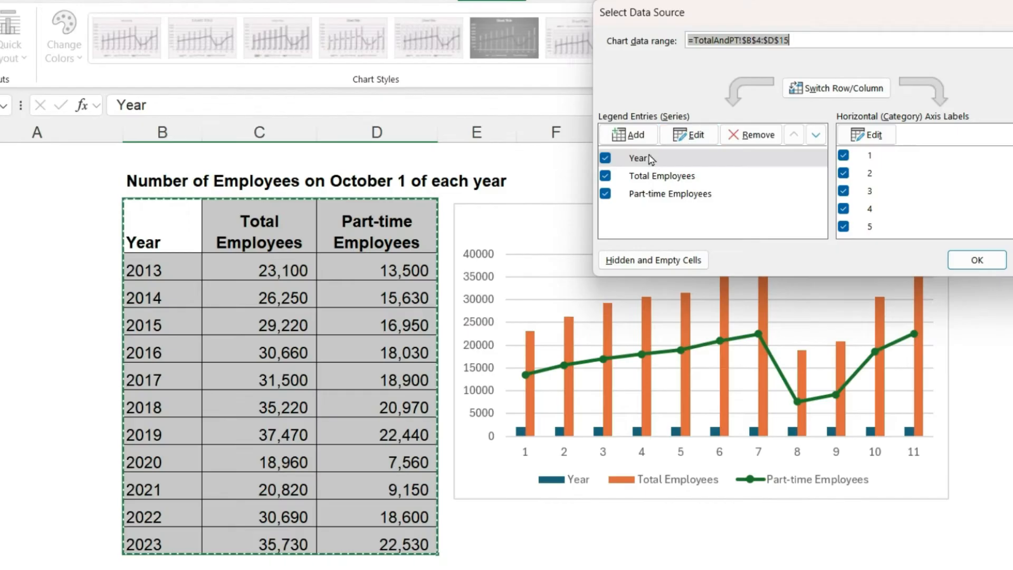
click(638, 158)
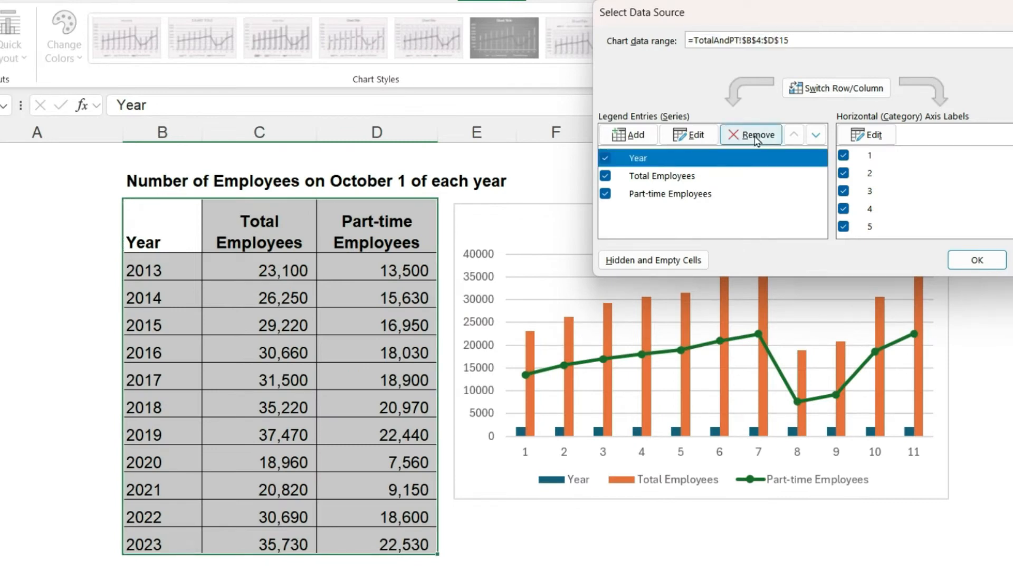
click(751, 134)
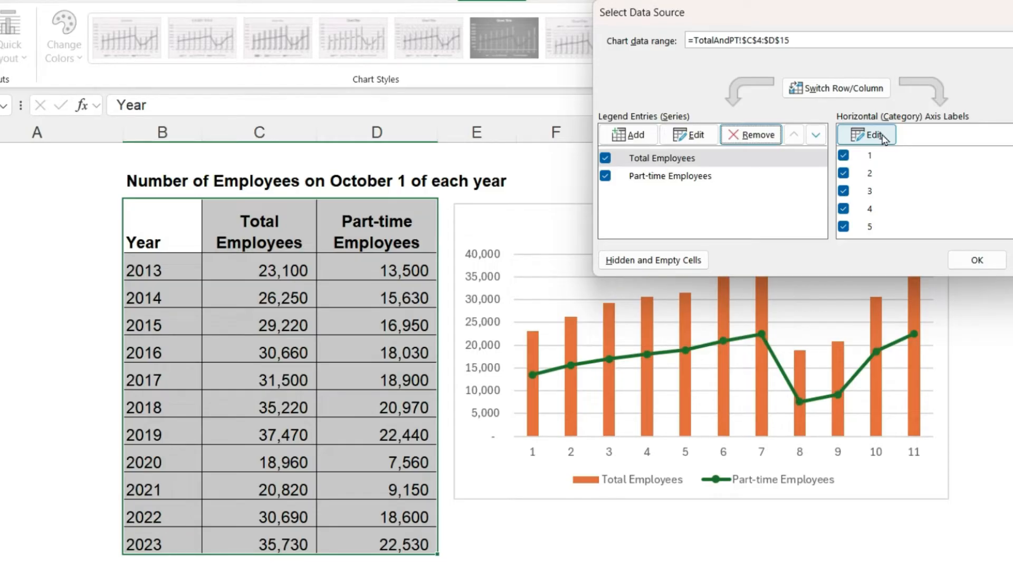
click(865, 134)
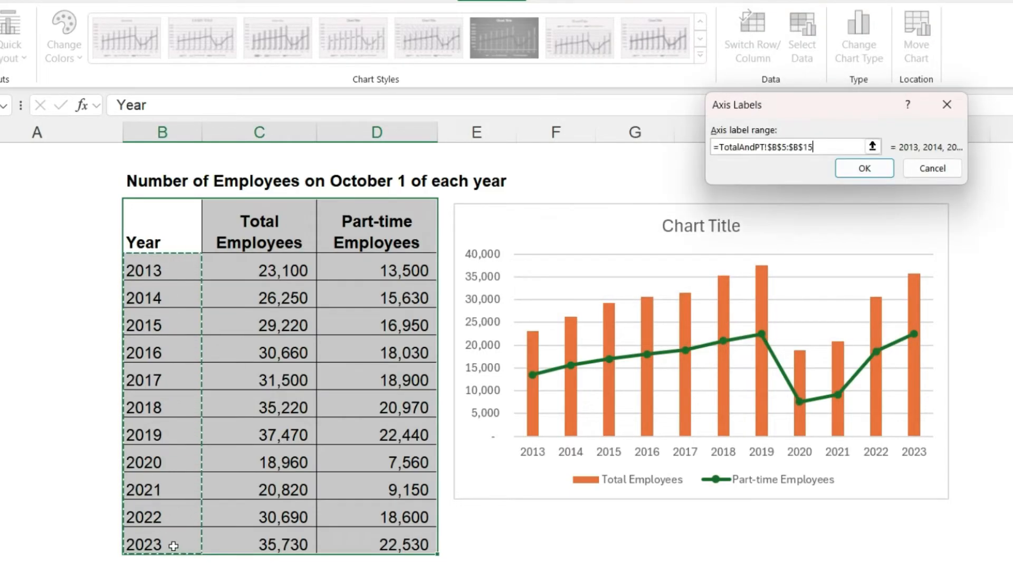
click(865, 168)
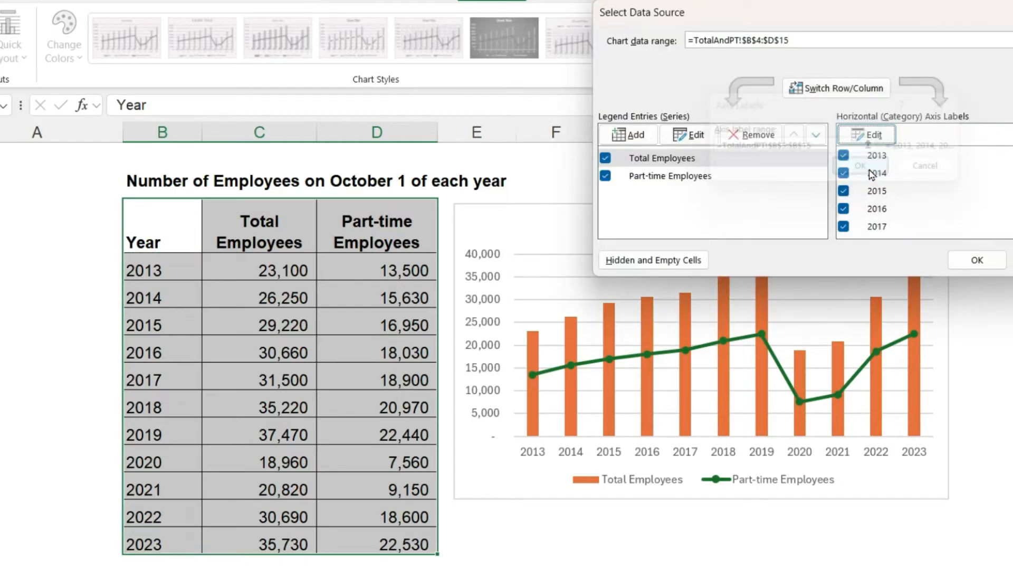
click(976, 260)
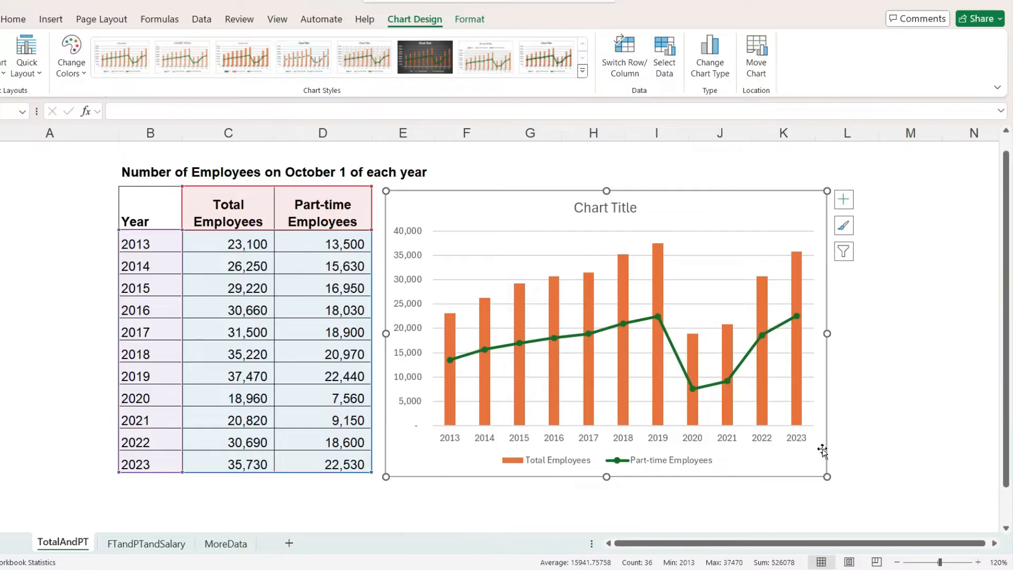
mouse_move(796, 460)
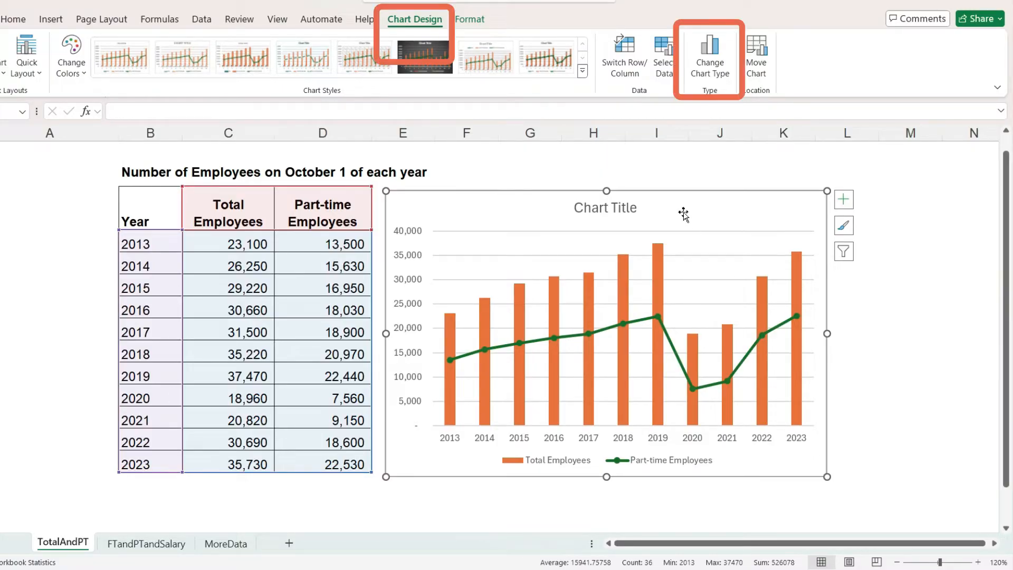
mouse_move(709, 85)
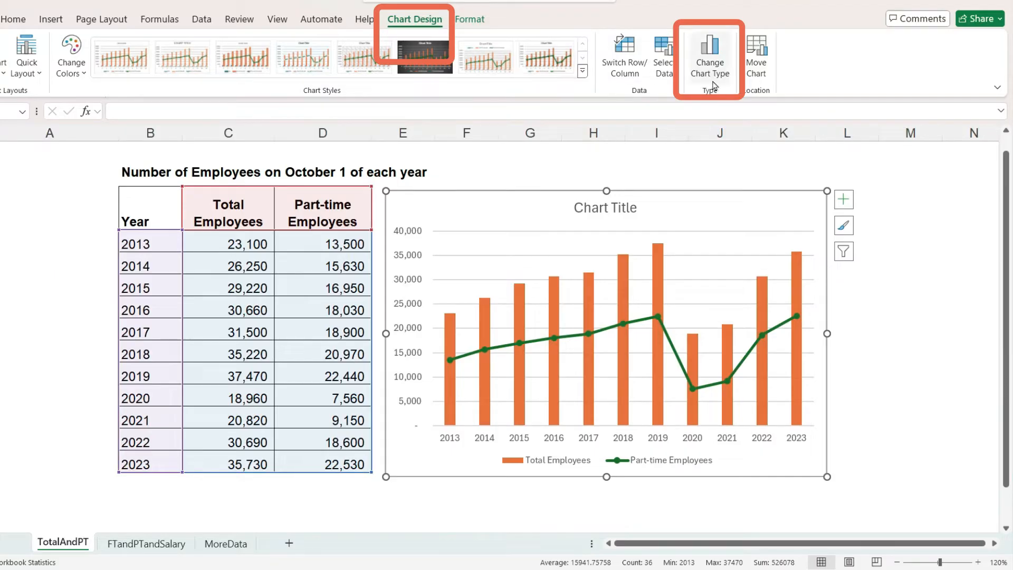
- Change the chart type so Total Employees is a Line with Markers and Part-time Employees an Area
click(709, 54)
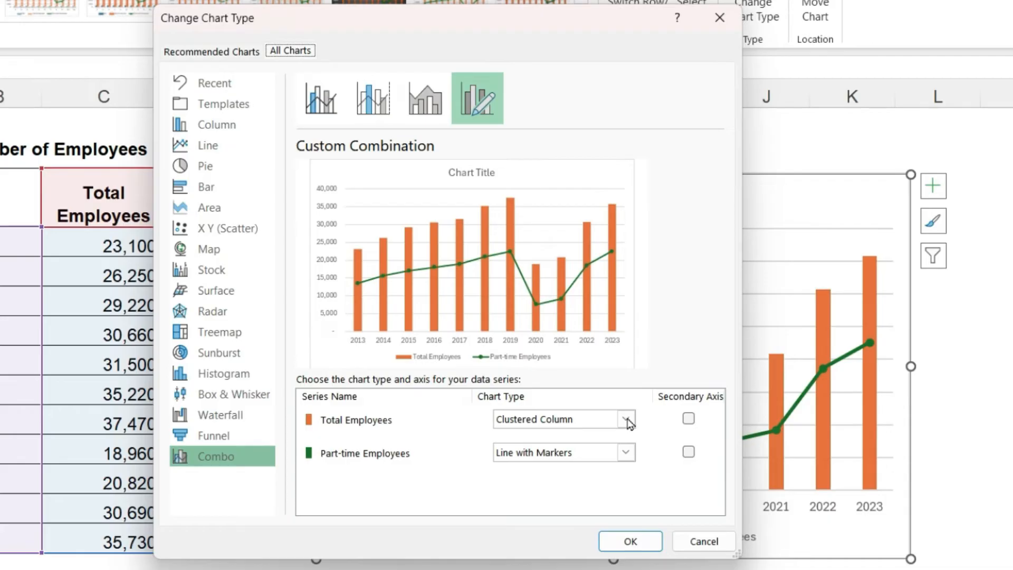
click(625, 419)
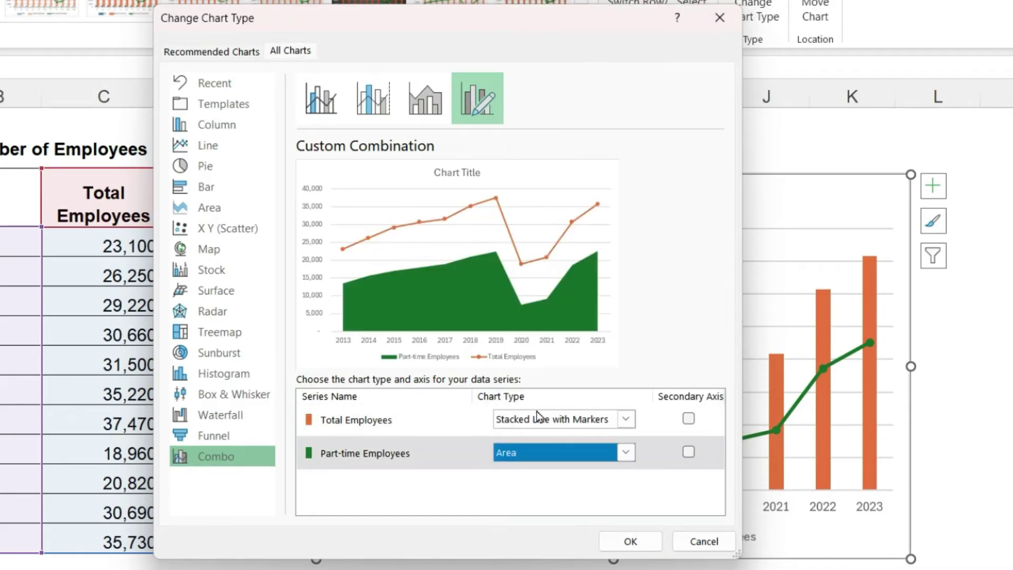
click(628, 540)
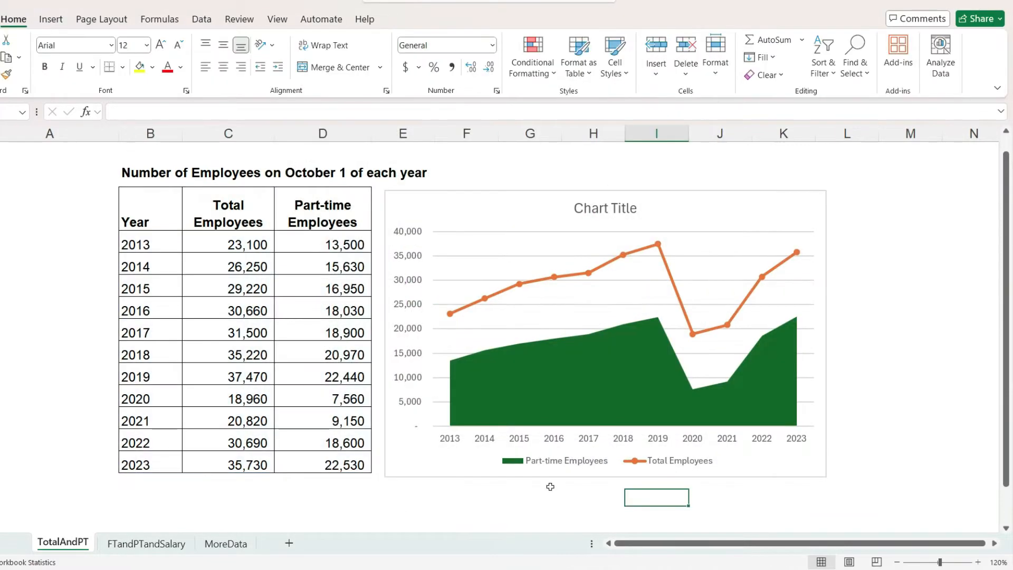
- Fill the Part-time Employees area series with a light peach solid colour and deselect the range
right_click(548, 369)
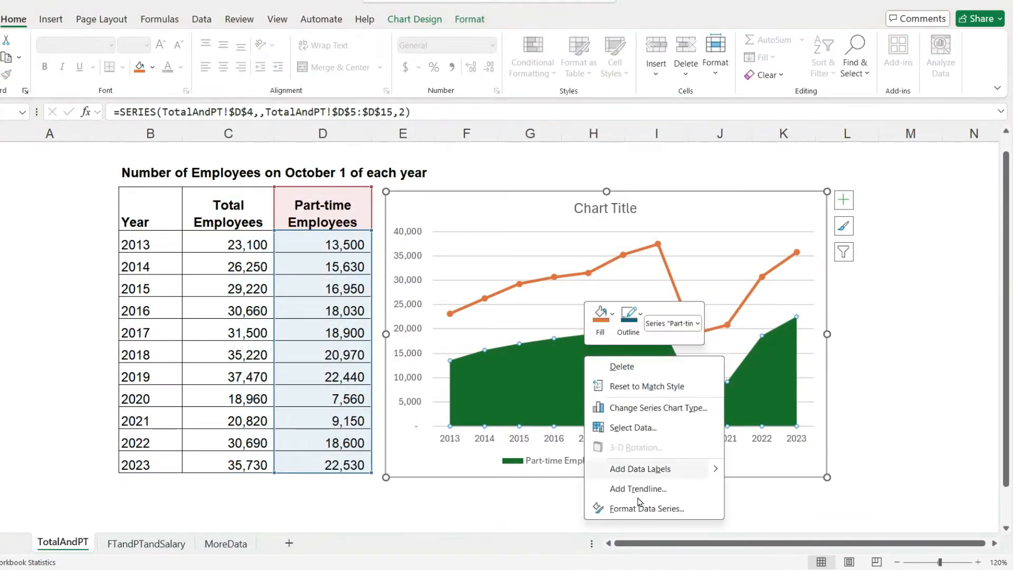
click(644, 508)
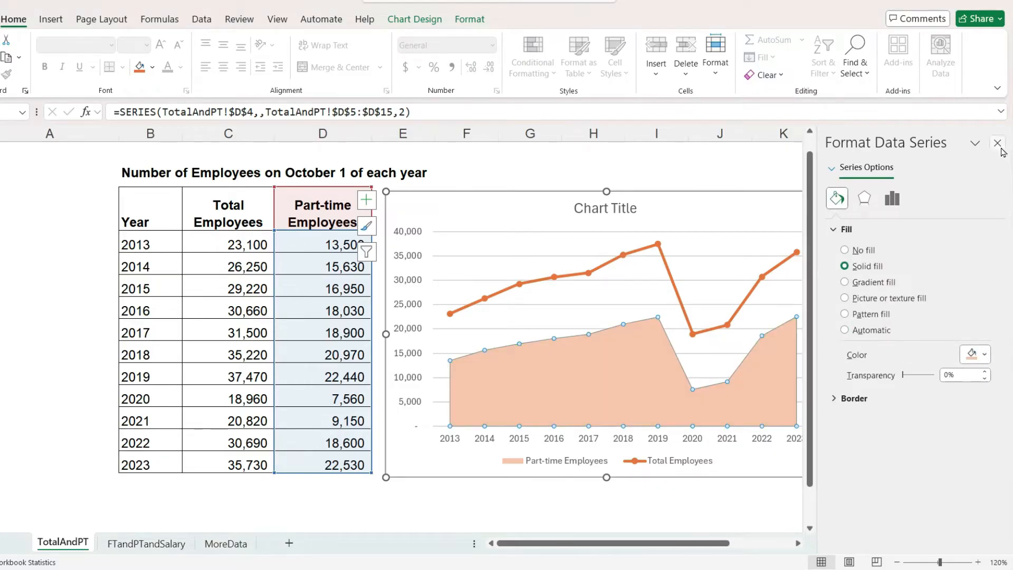
click(997, 142)
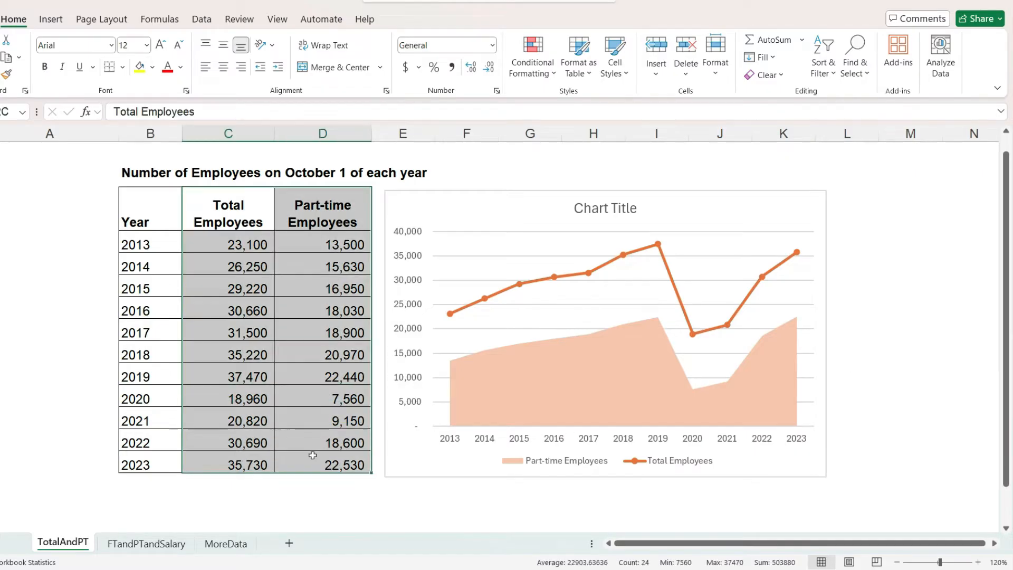
click(149, 209)
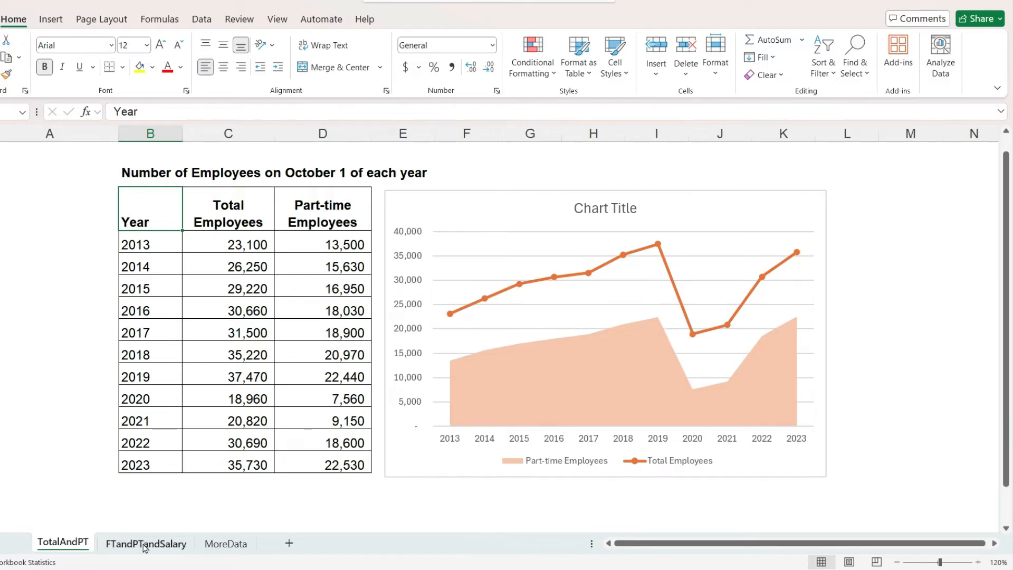
- On the FTandPTandSalary sheet, select the B4:F15 table of employee counts and average salary
click(146, 544)
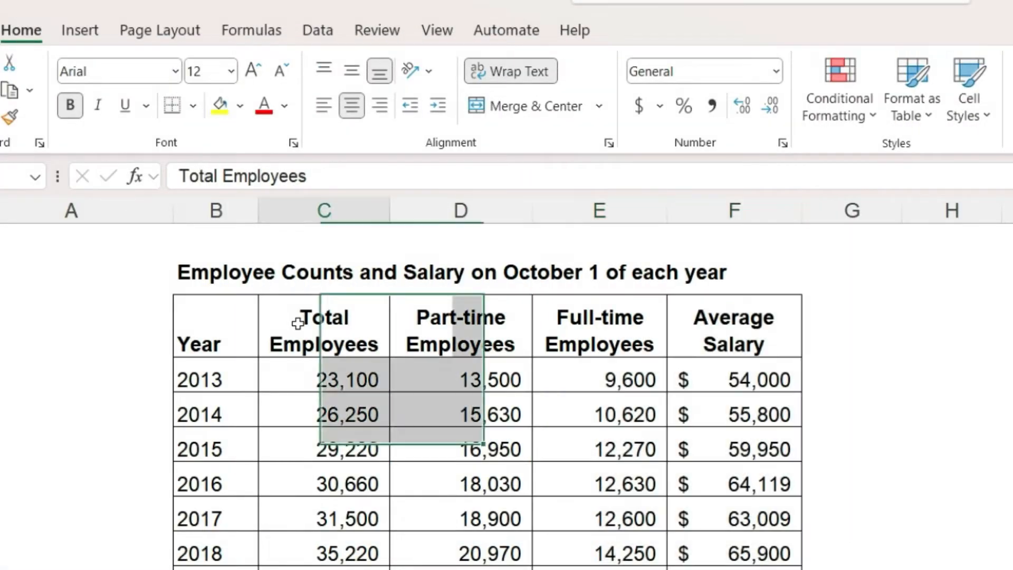
click(460, 326)
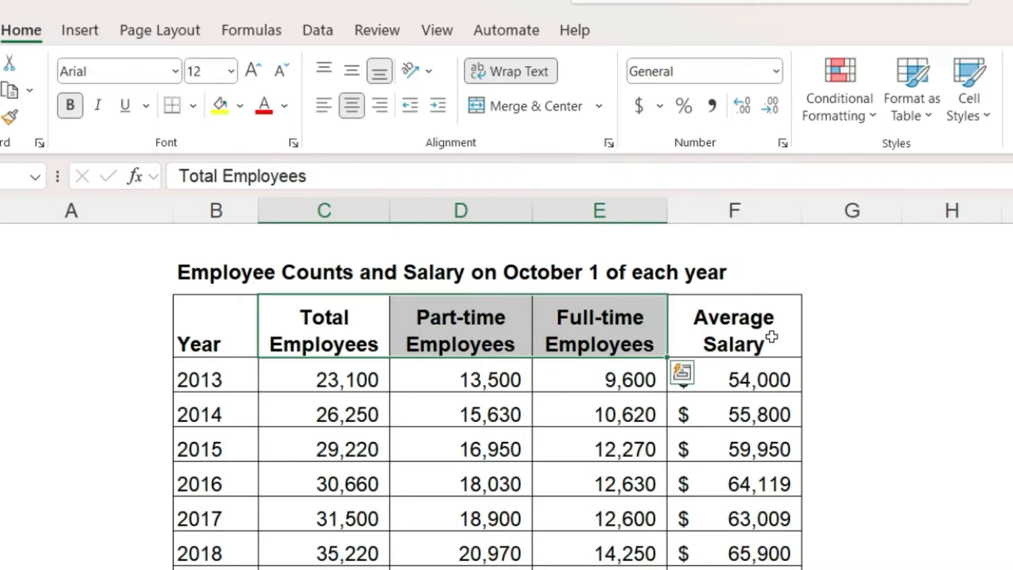
click(733, 326)
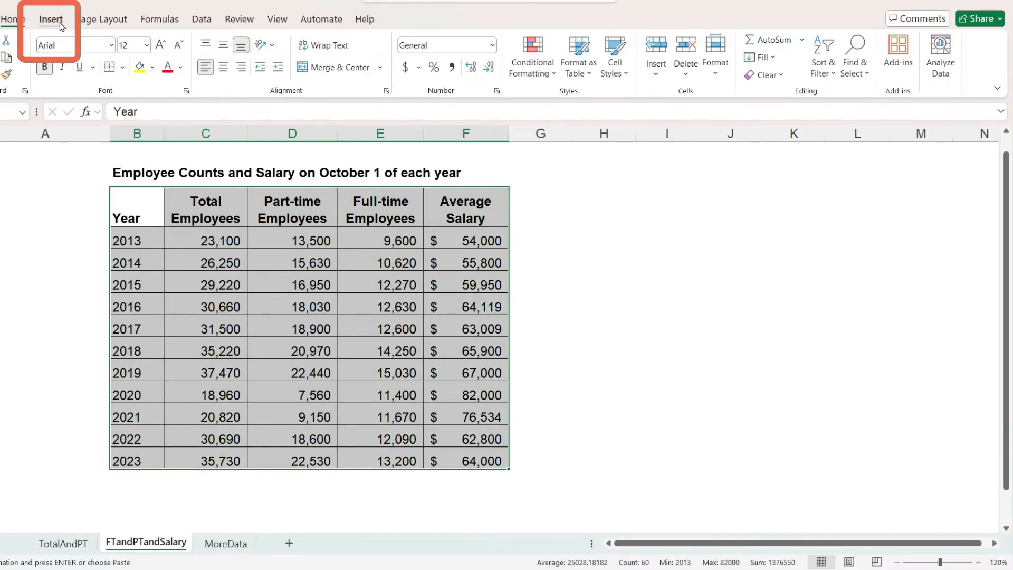
- Insert a Clustered Column chart of the selected table from the All Charts catalogue
click(50, 19)
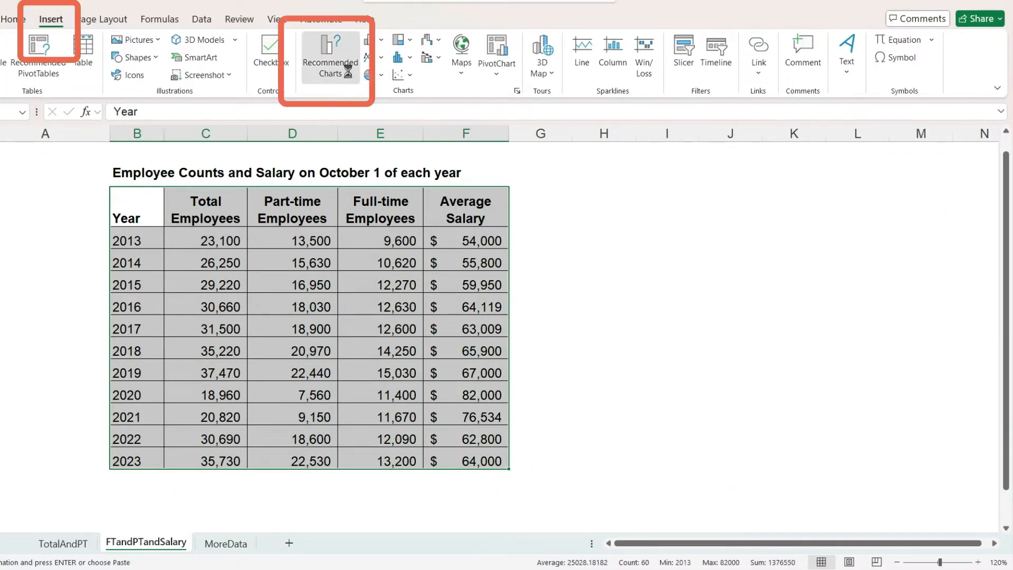
click(330, 54)
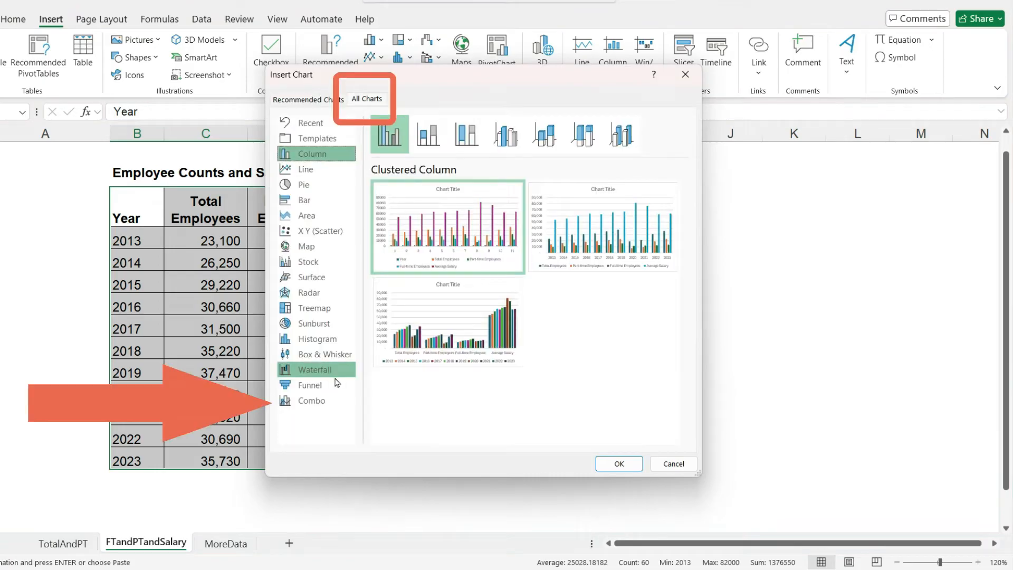
click(310, 399)
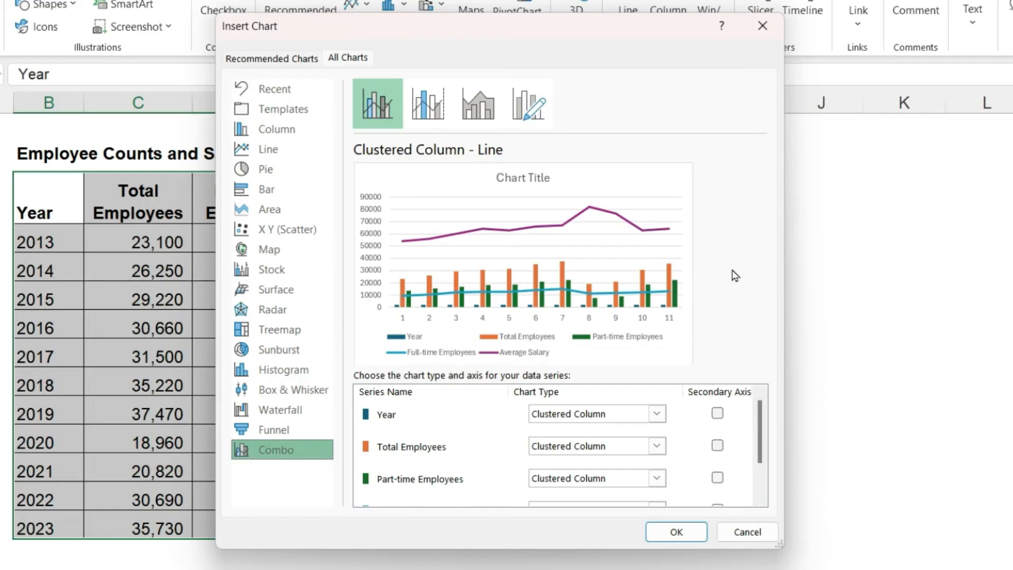
mouse_move(529, 318)
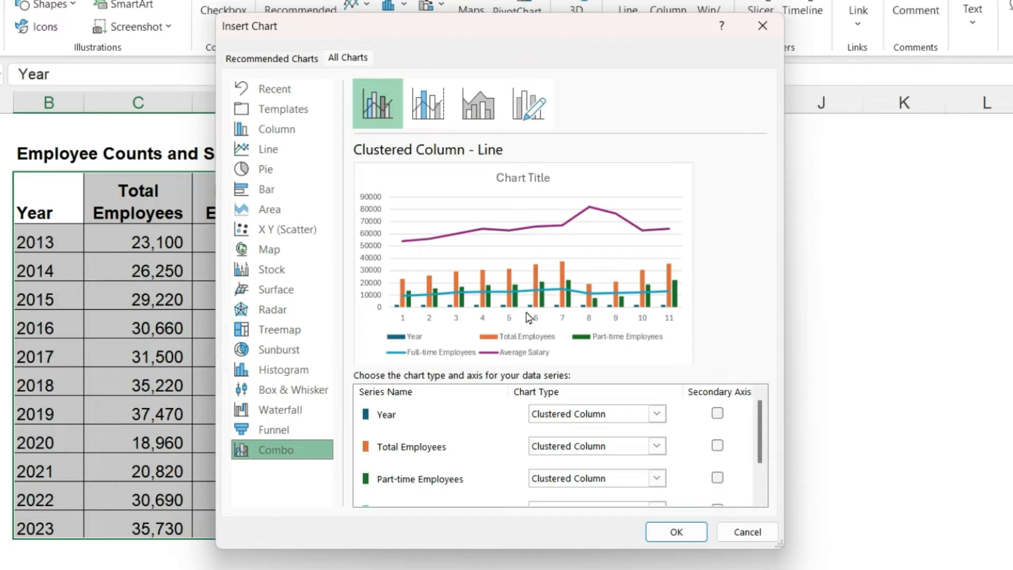
mouse_move(411, 347)
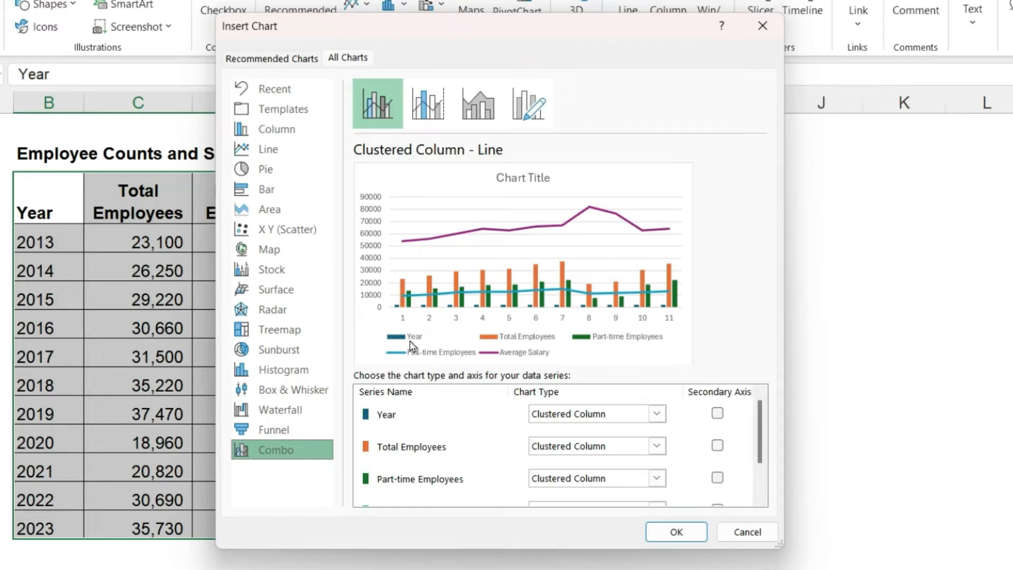
mouse_move(417, 347)
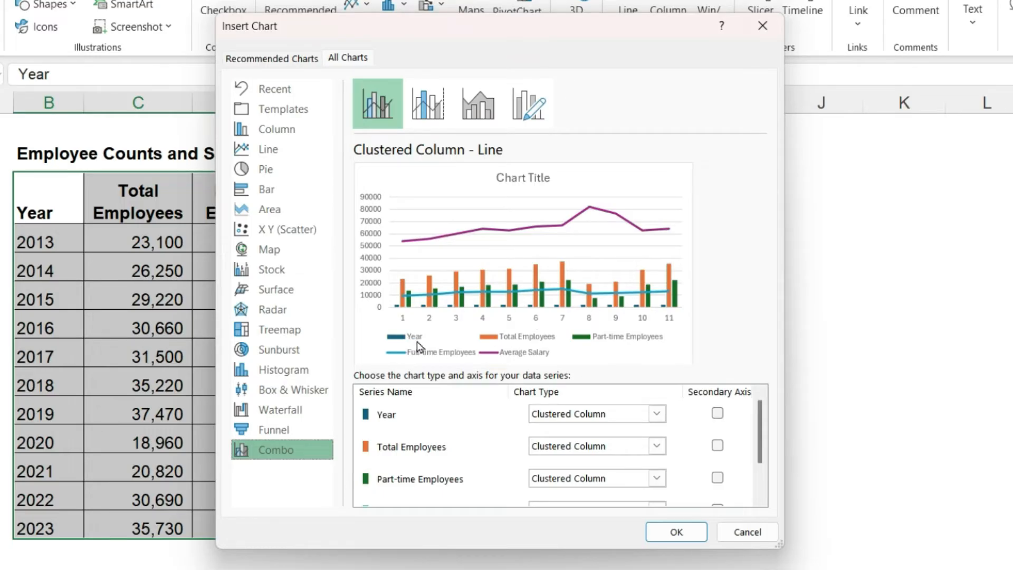
mouse_move(409, 462)
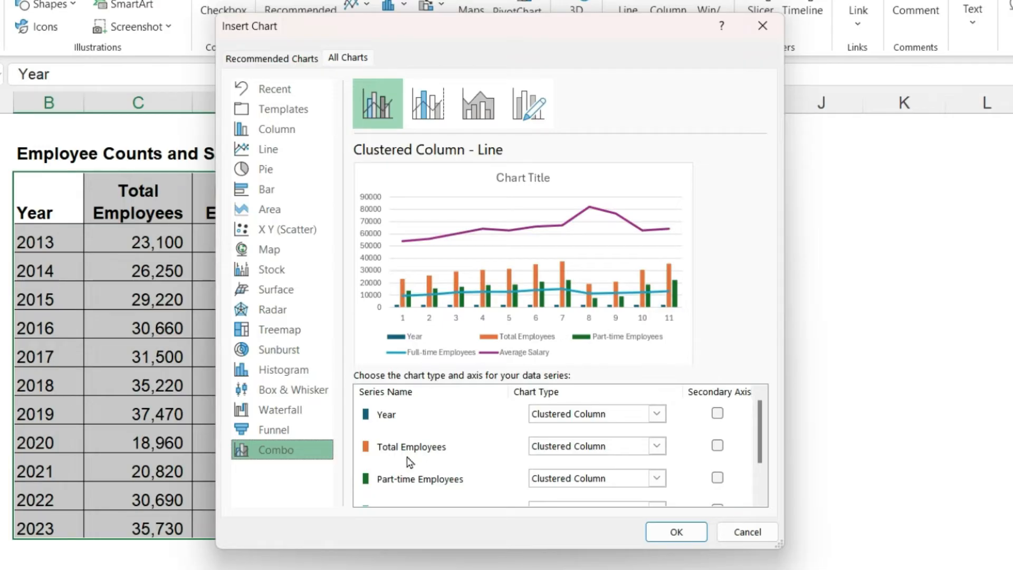
mouse_move(487, 453)
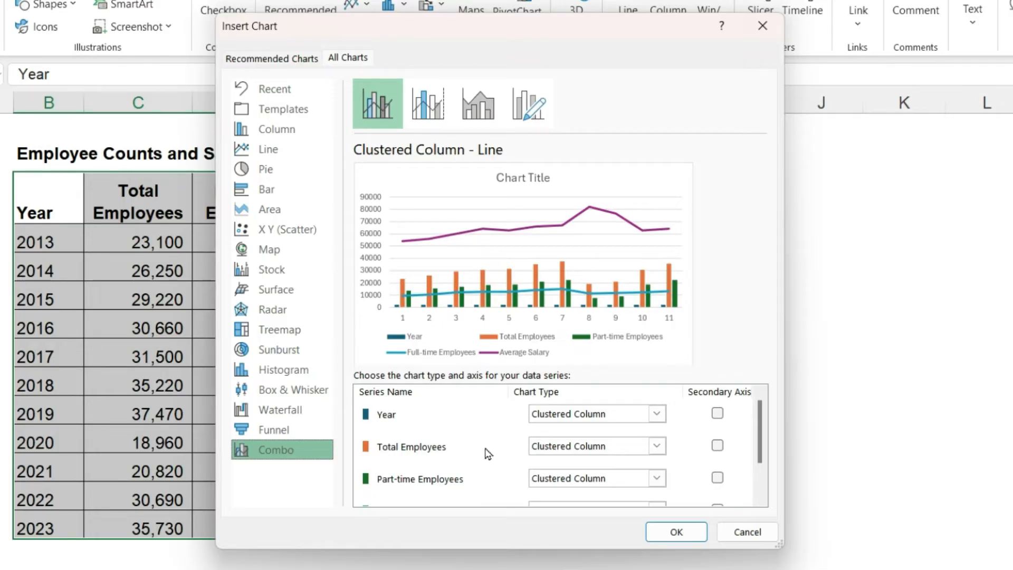
mouse_move(467, 451)
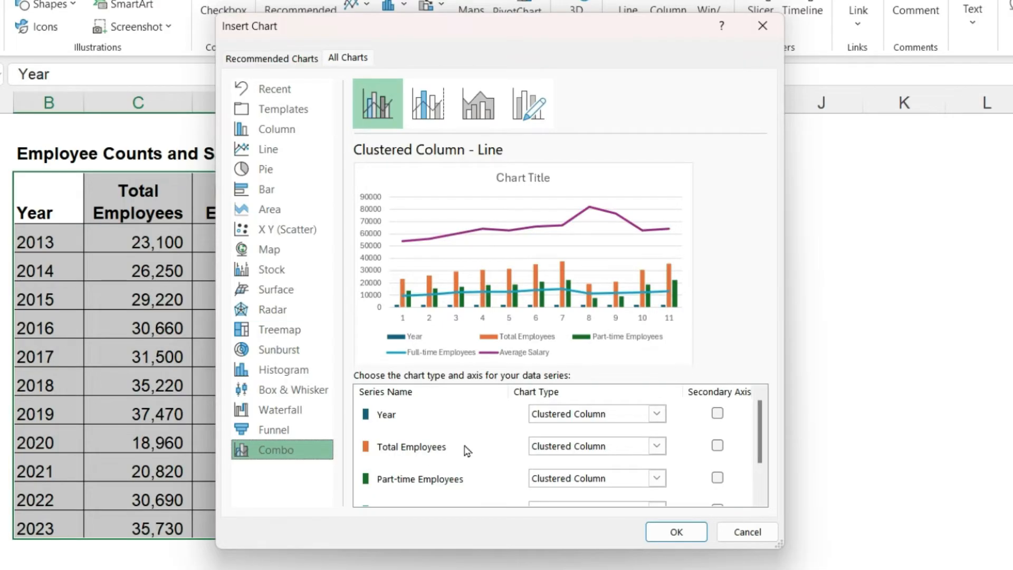
mouse_move(478, 454)
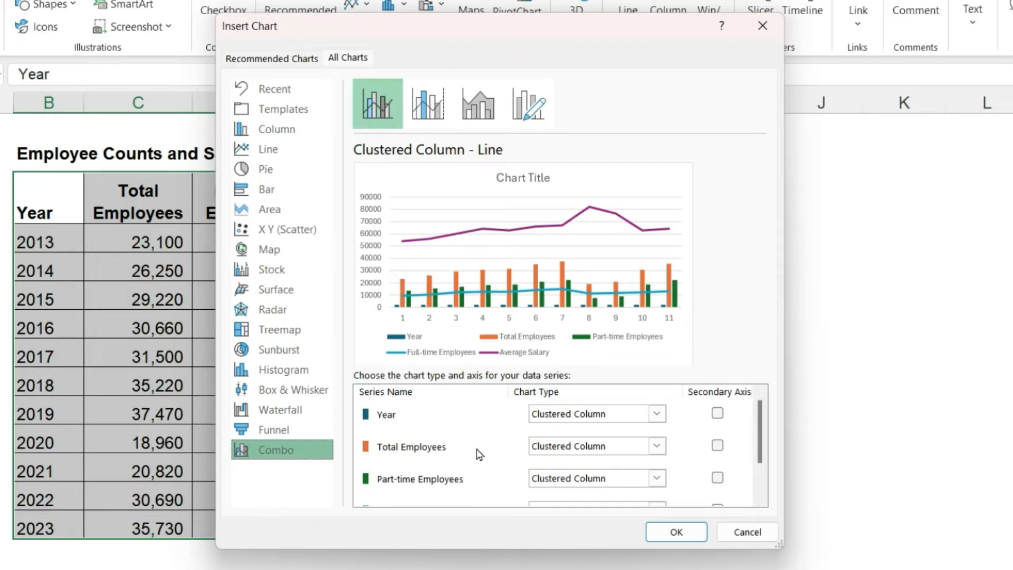
mouse_move(459, 457)
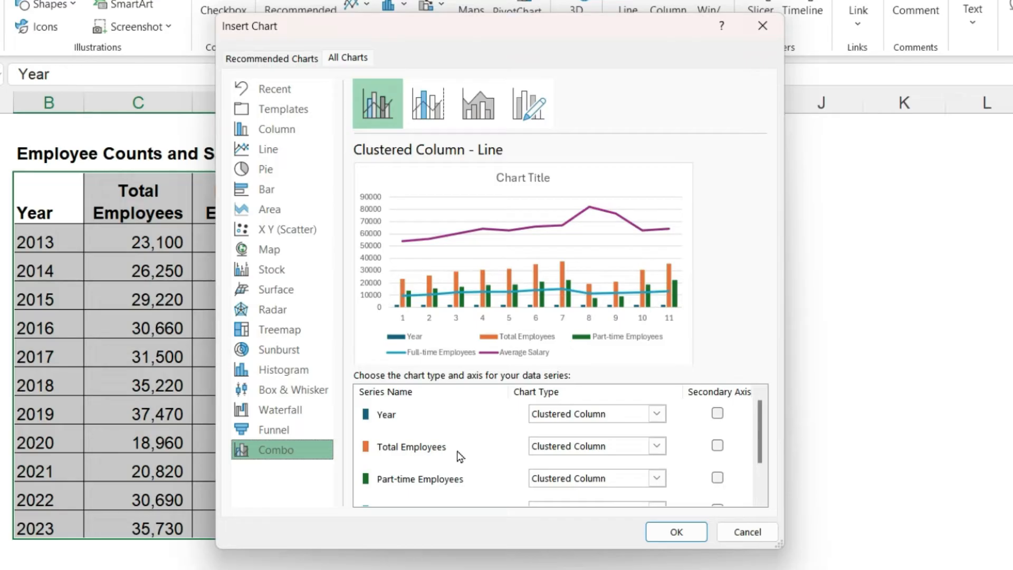
click(275, 129)
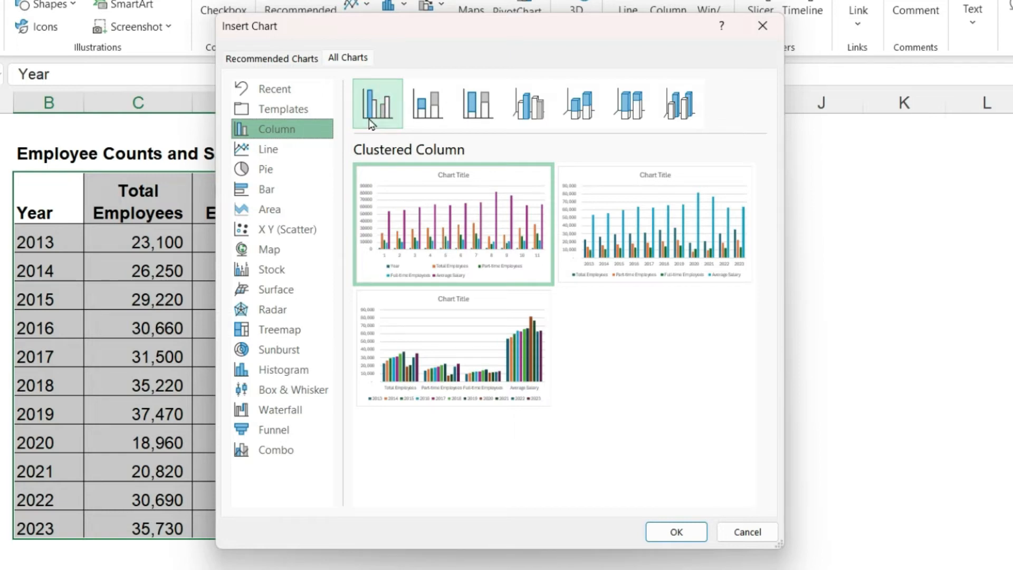
click(744, 531)
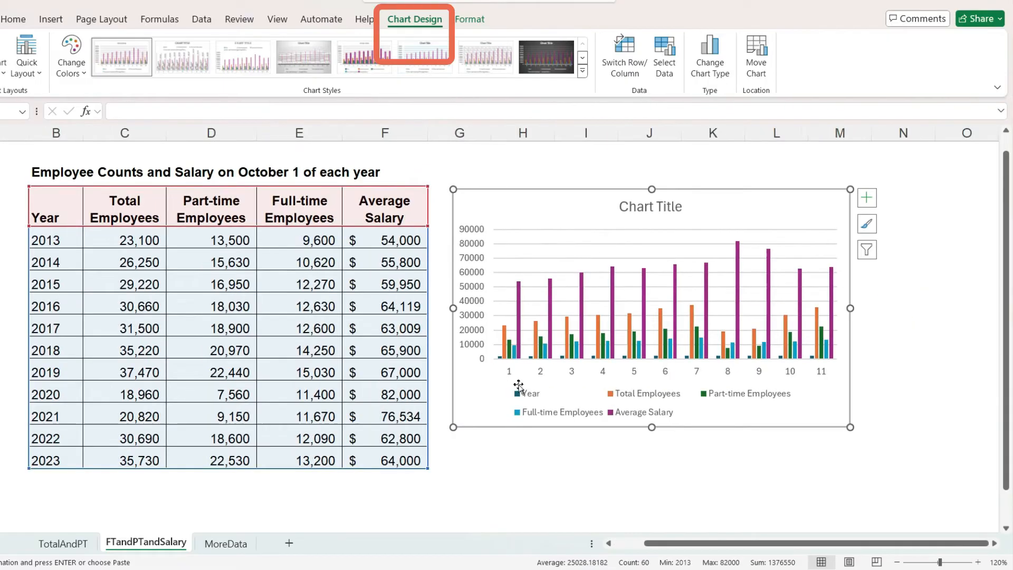
mouse_move(664, 57)
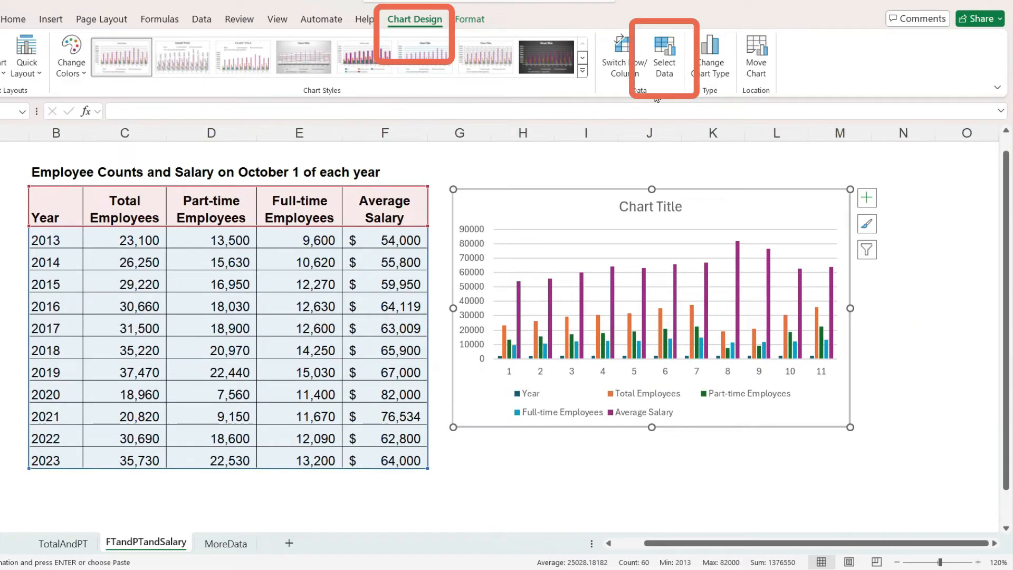
- Remove the Year series and uncheck Total Employees so part-time, full-time and salary plot over 2013–2023
click(663, 57)
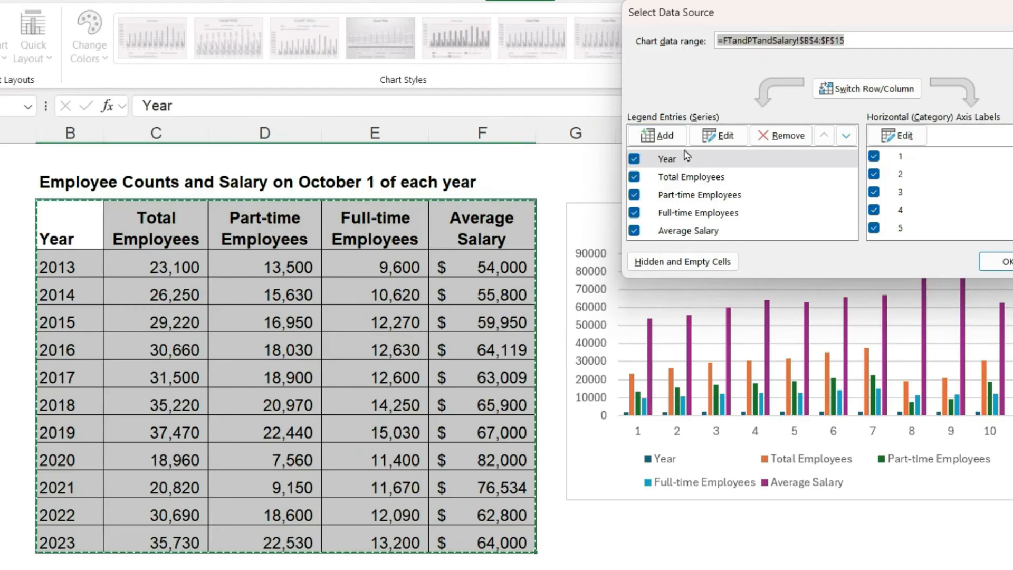
click(667, 158)
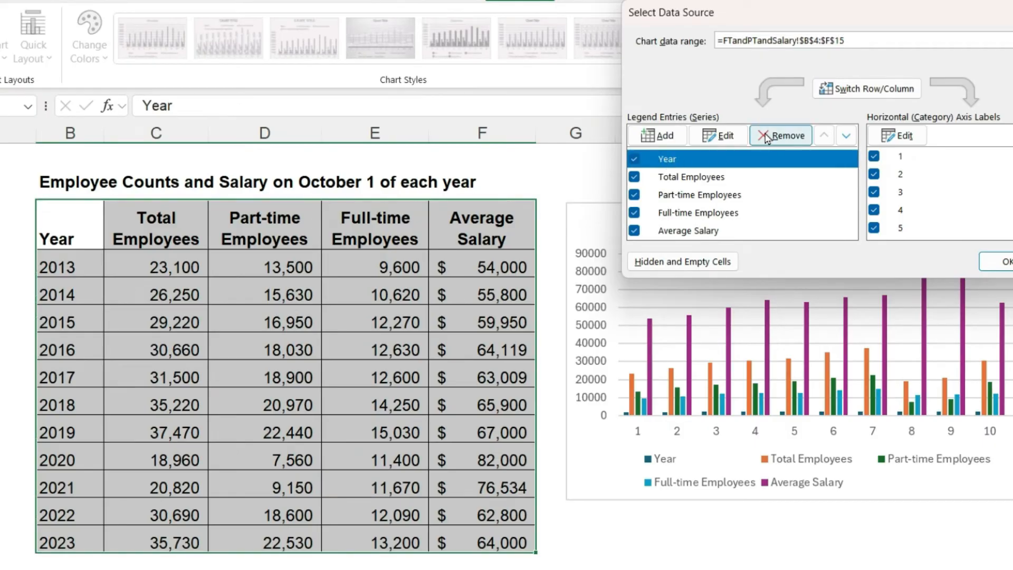
click(780, 136)
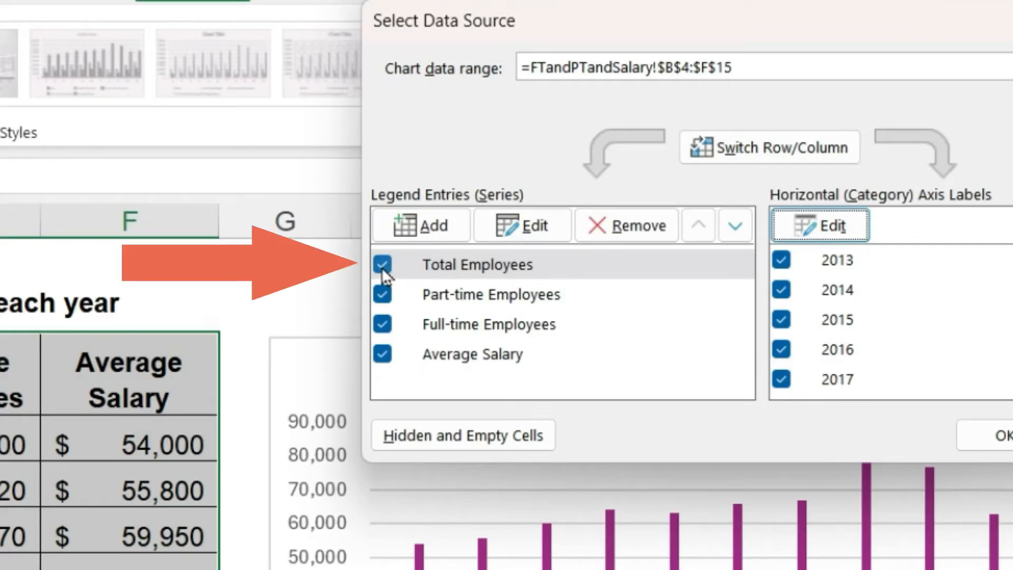
click(382, 264)
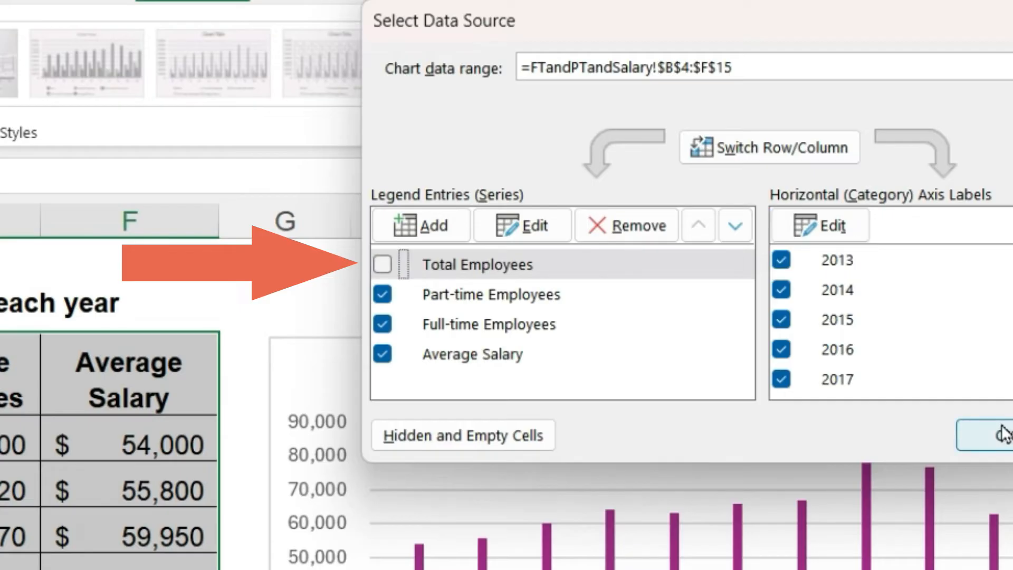
click(1003, 435)
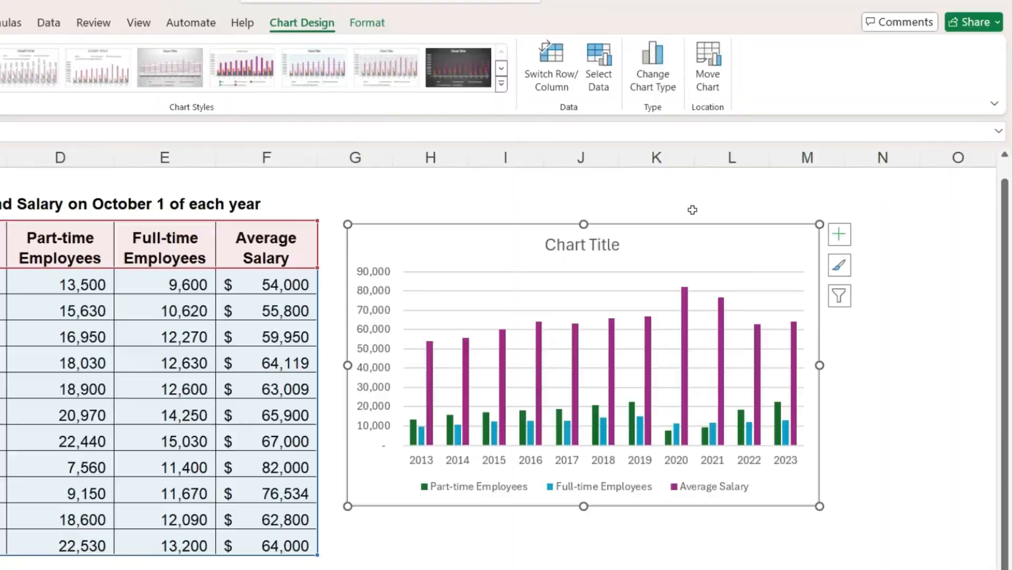
mouse_move(672, 97)
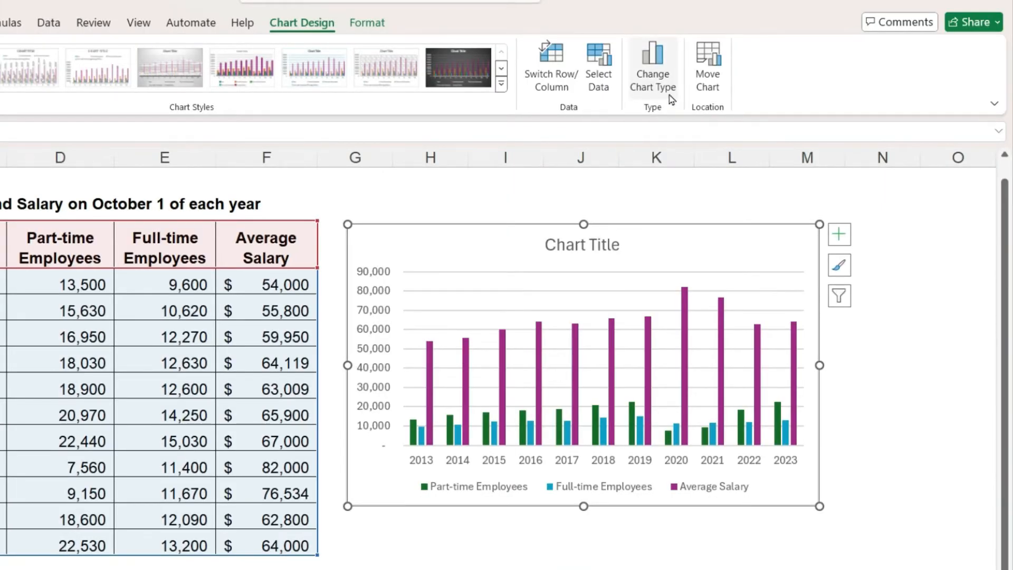
click(653, 64)
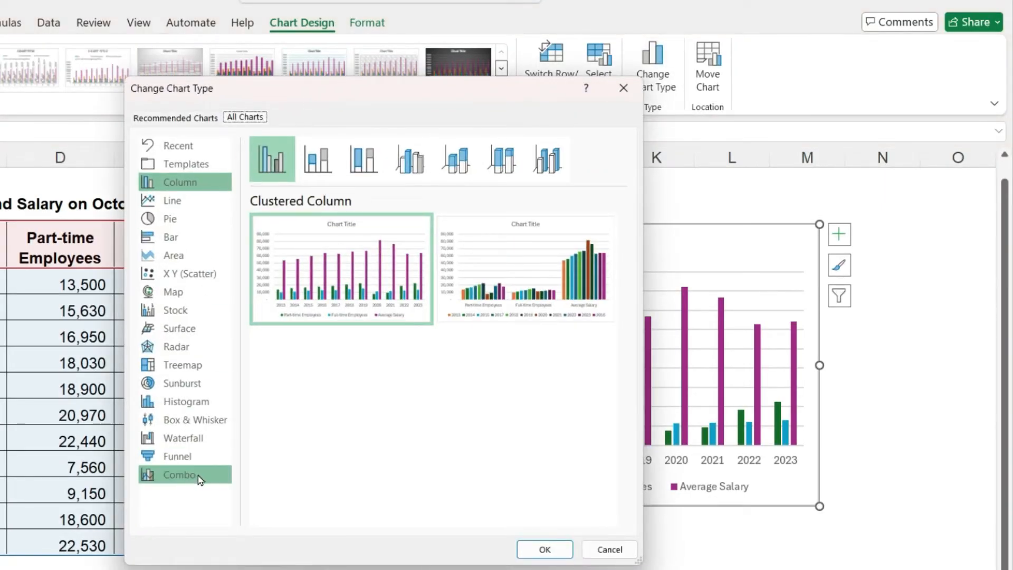
click(179, 474)
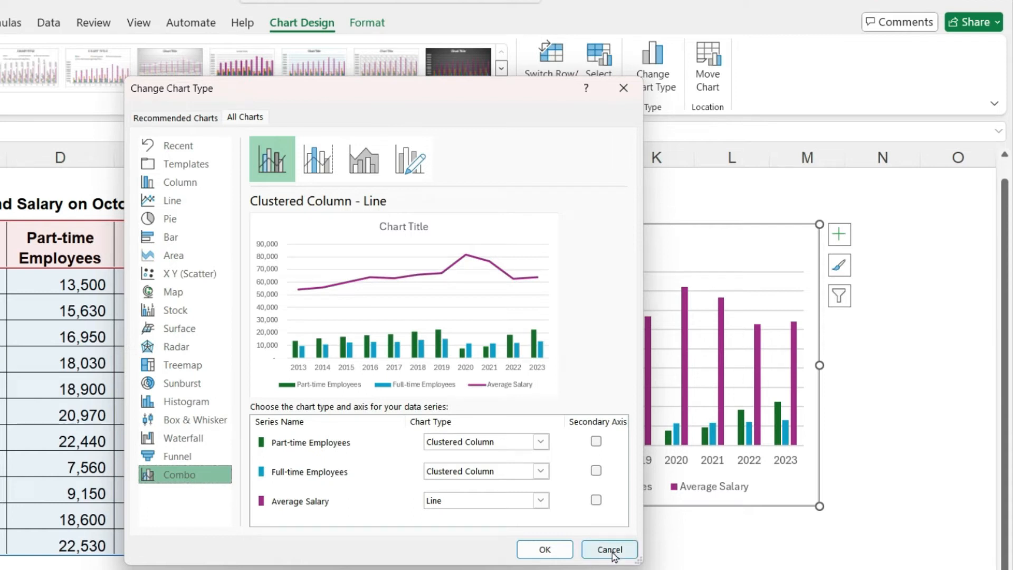
click(607, 549)
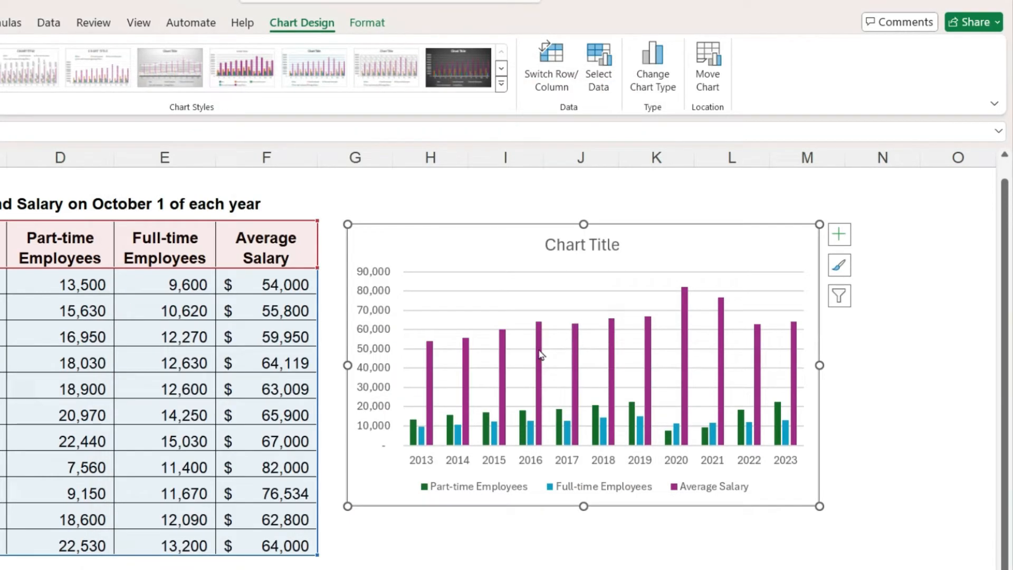
- Bring up Change Series Chart Type from the Average Salary columns' context menu
right_click(539, 353)
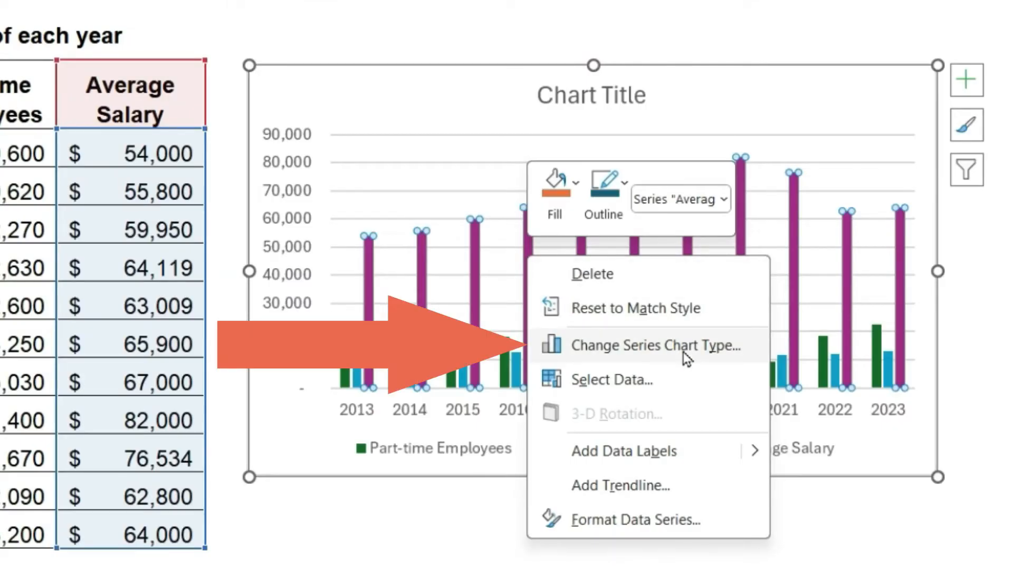
mouse_move(750, 355)
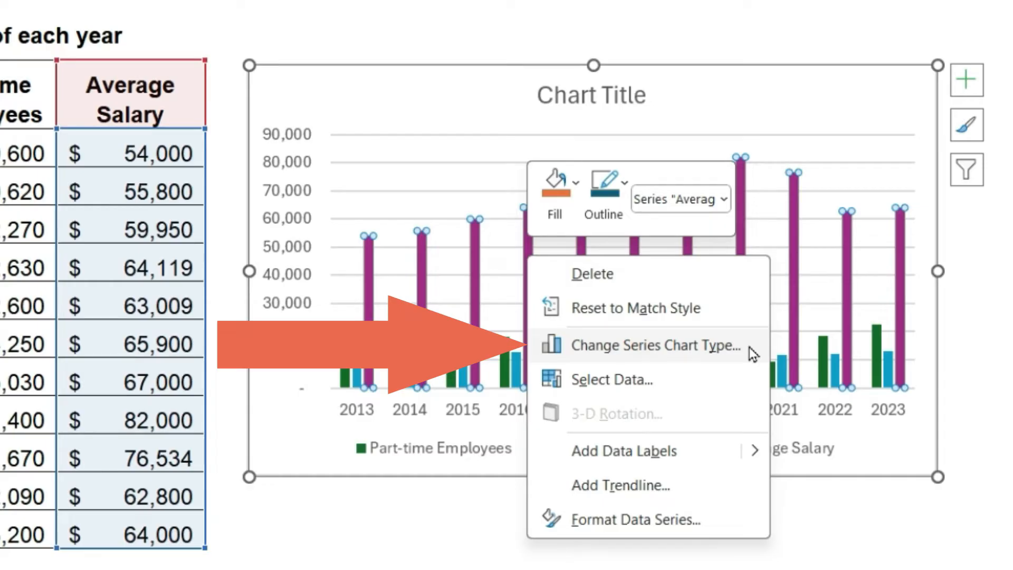
click(654, 347)
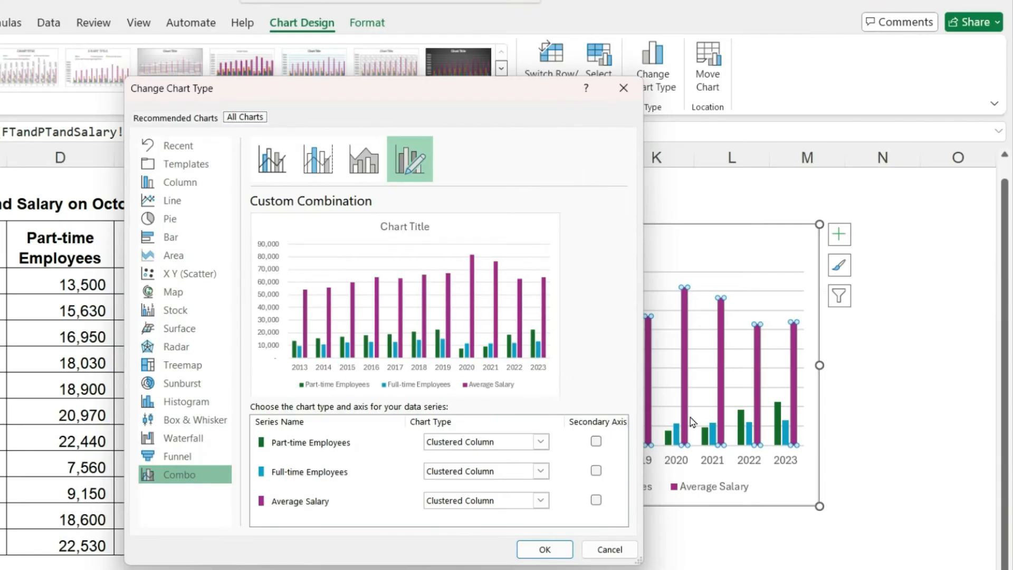
mouse_move(608, 304)
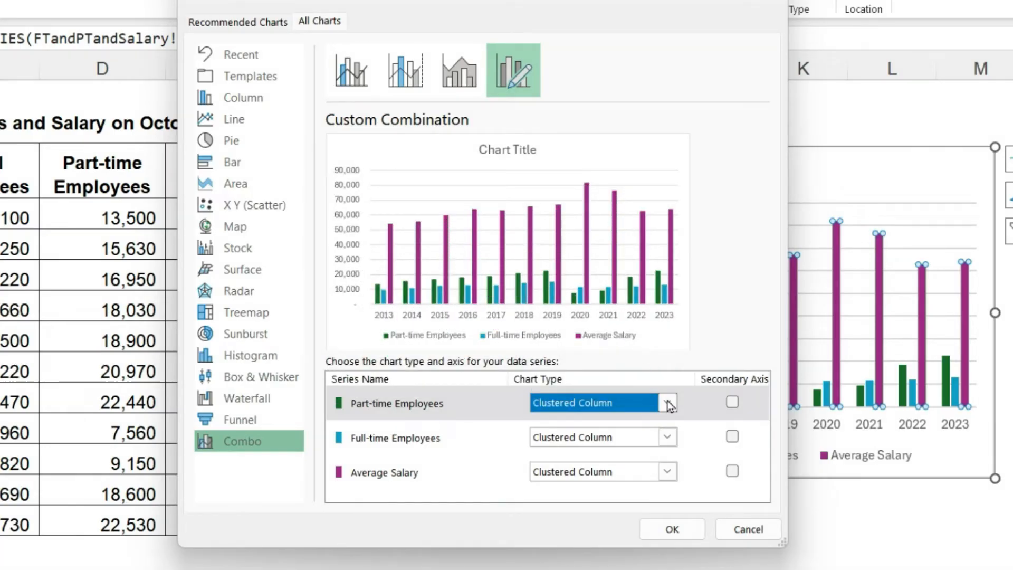
- Make Part-time Employees Stacked Column and Average Salary Line with Markers on the secondary axis
click(669, 402)
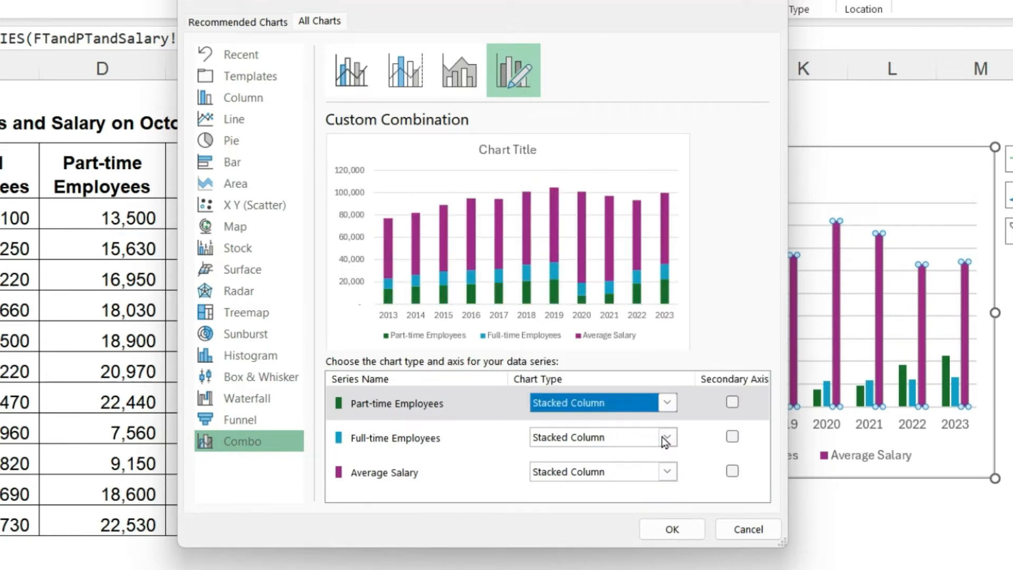
mouse_move(674, 479)
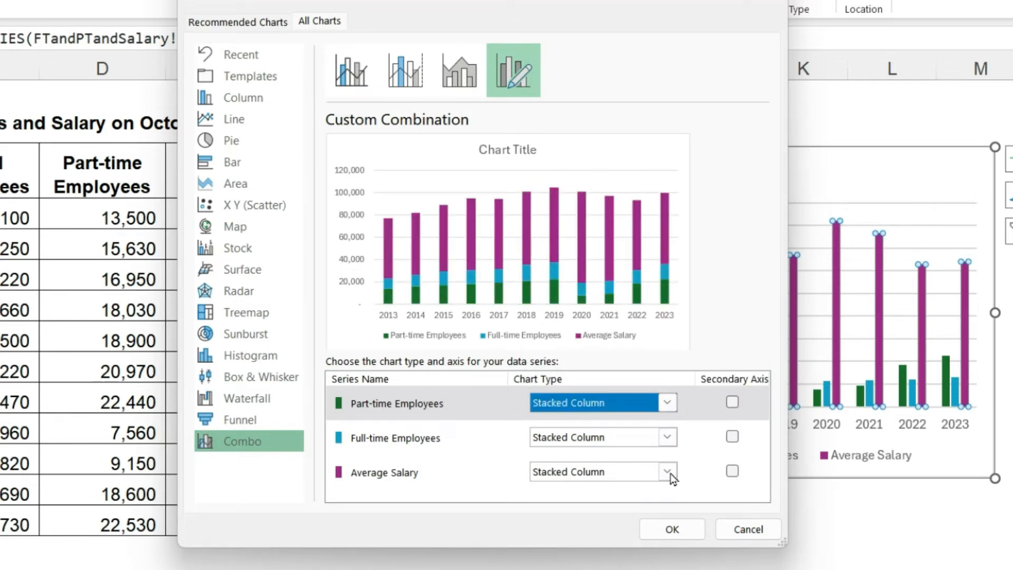
click(667, 471)
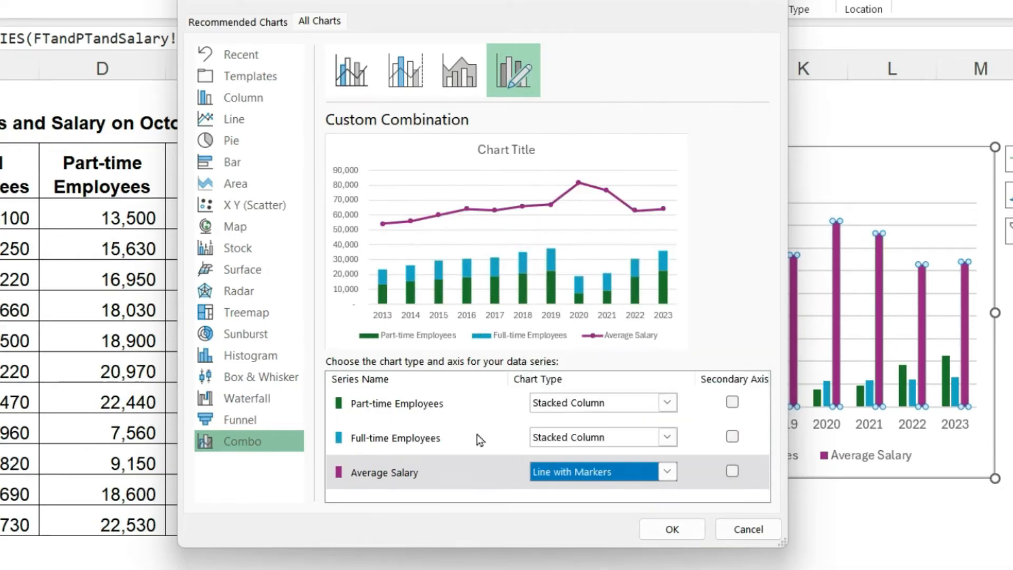
mouse_move(471, 486)
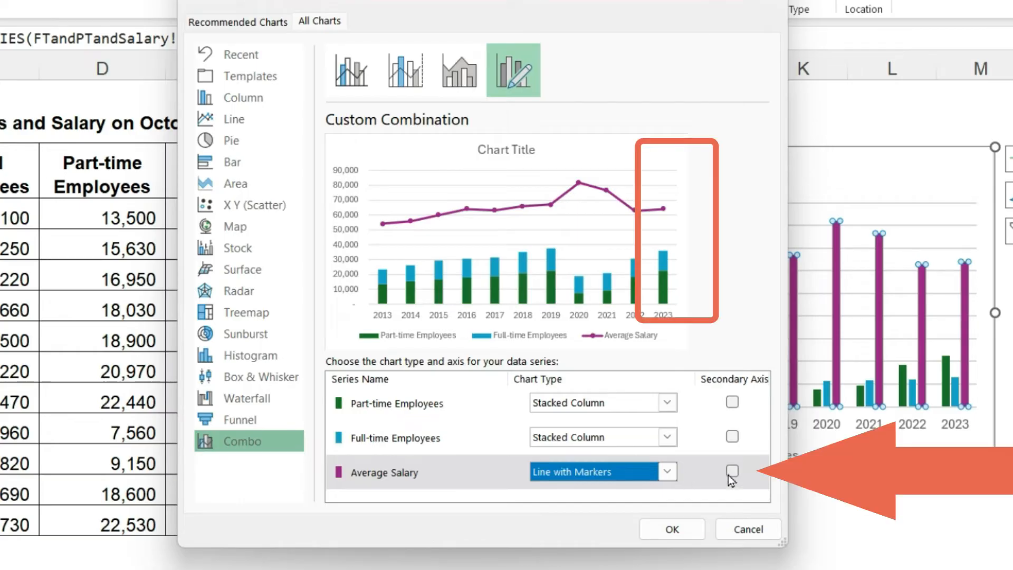
click(732, 473)
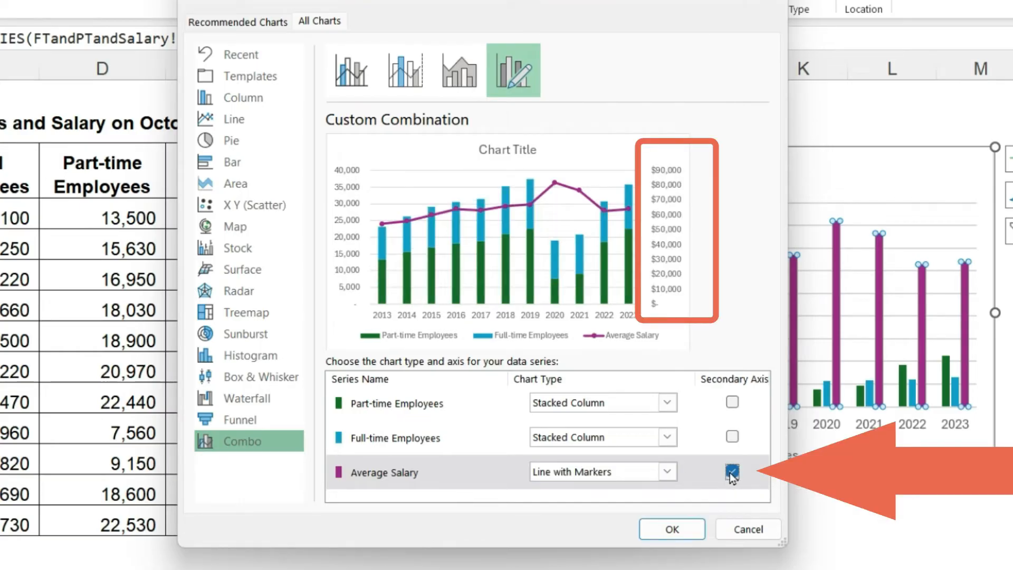
click(731, 471)
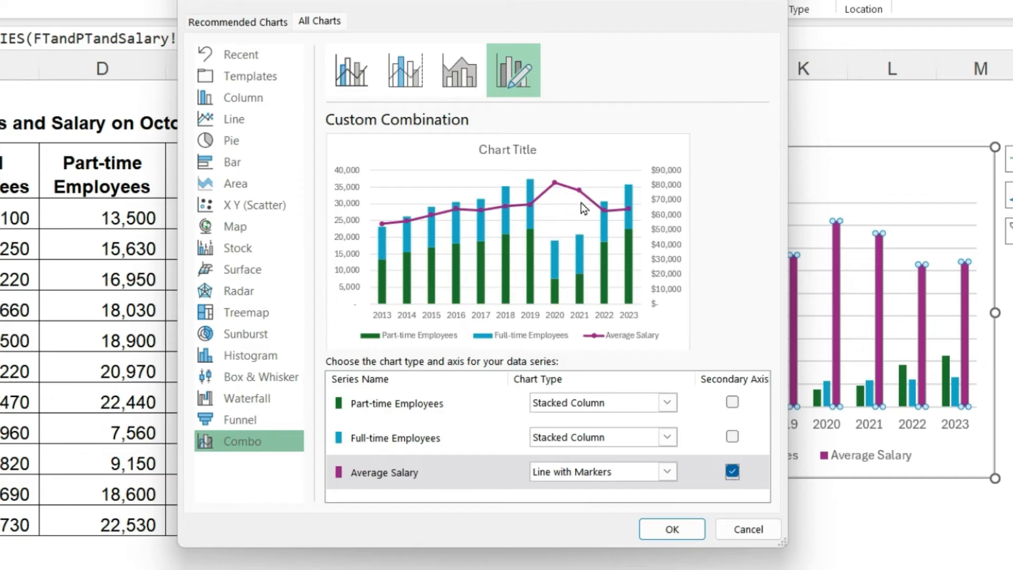
mouse_move(578, 204)
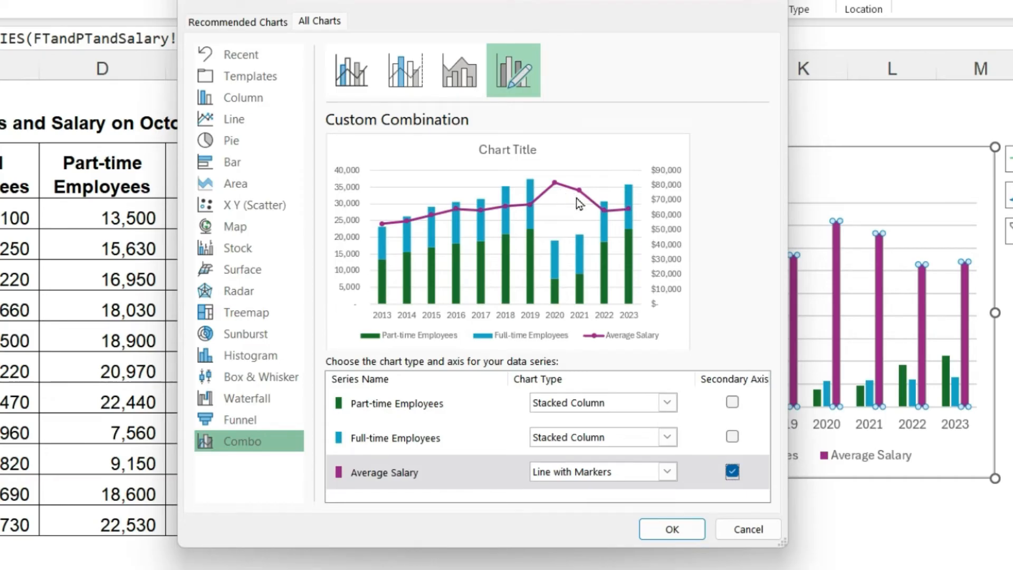
mouse_move(579, 286)
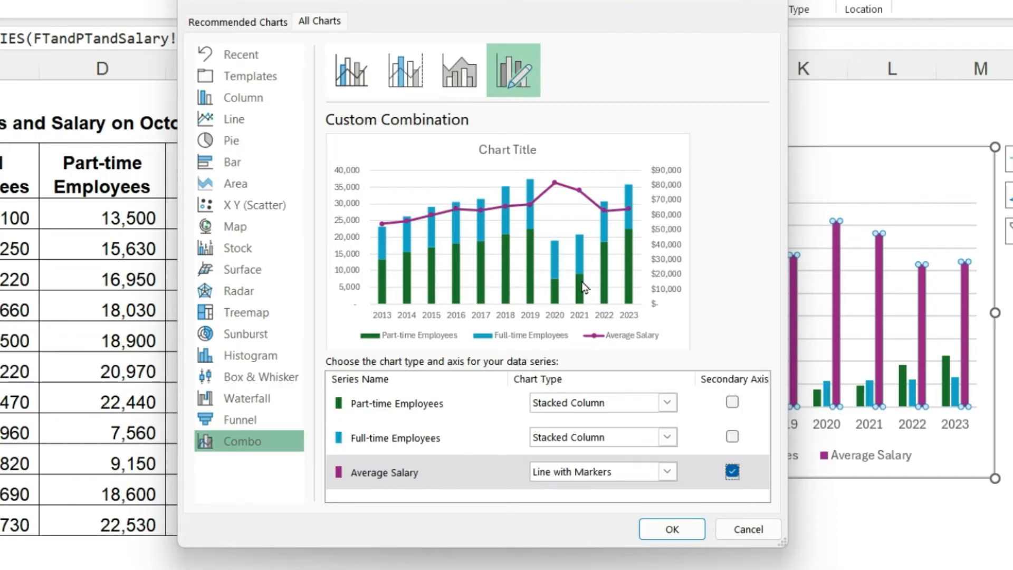
mouse_move(670, 406)
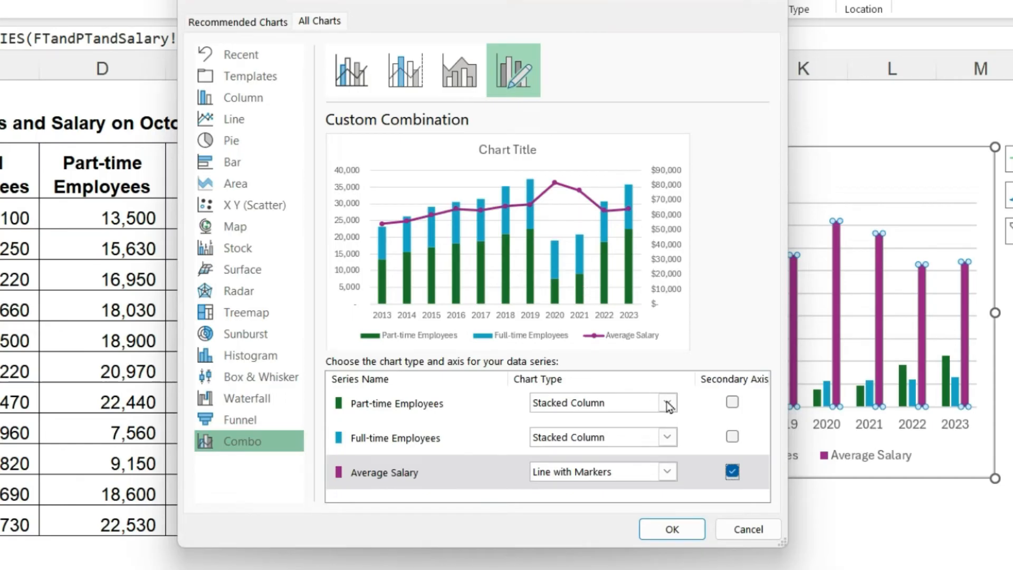
- Make both employee series Line with Markers and Average Salary a column, then apply with OK
click(669, 403)
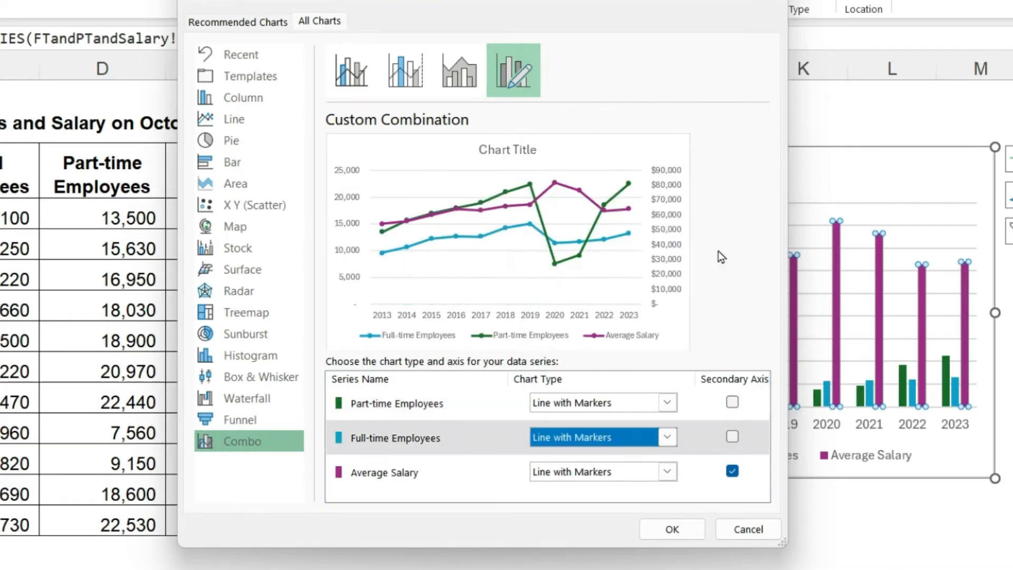
mouse_move(669, 475)
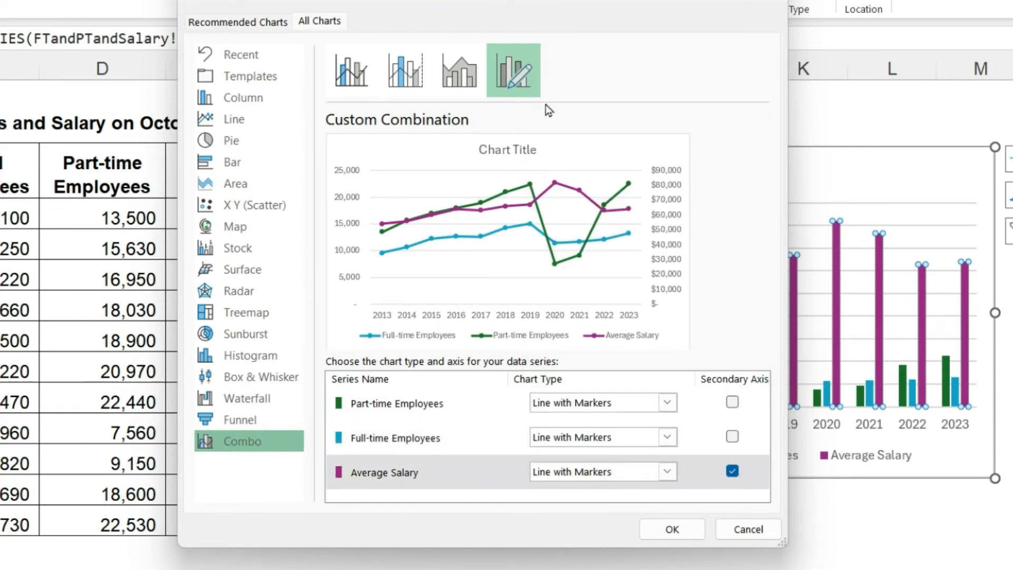
click(671, 528)
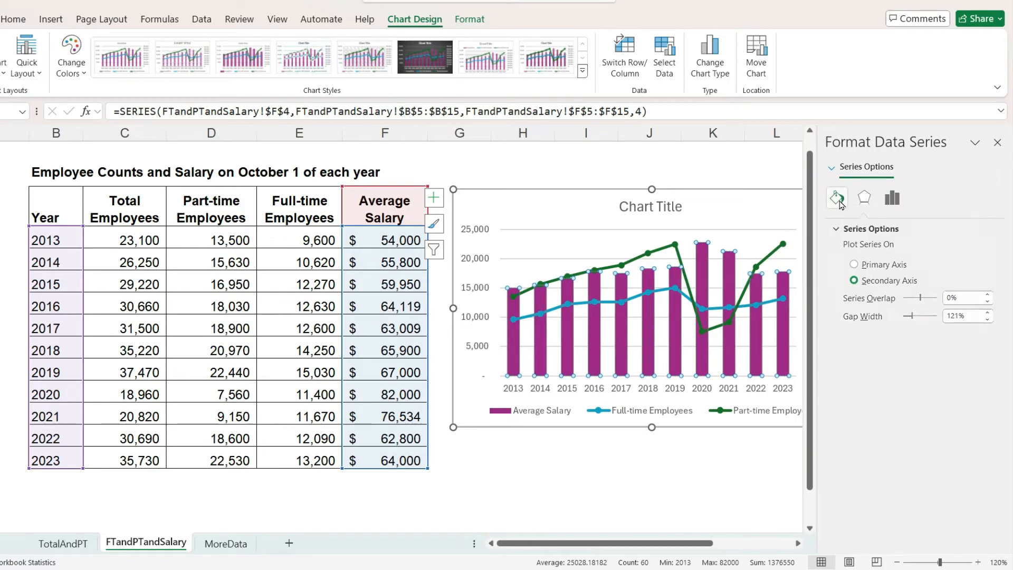
- Fill the Average Salary columns gray, then bring up Select Data for the chart
click(973, 371)
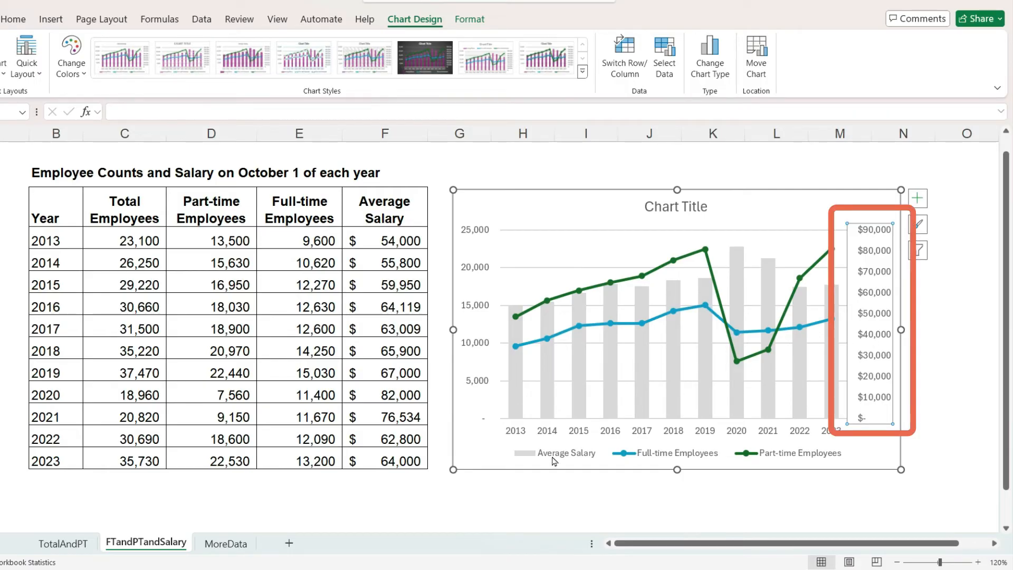
click(552, 452)
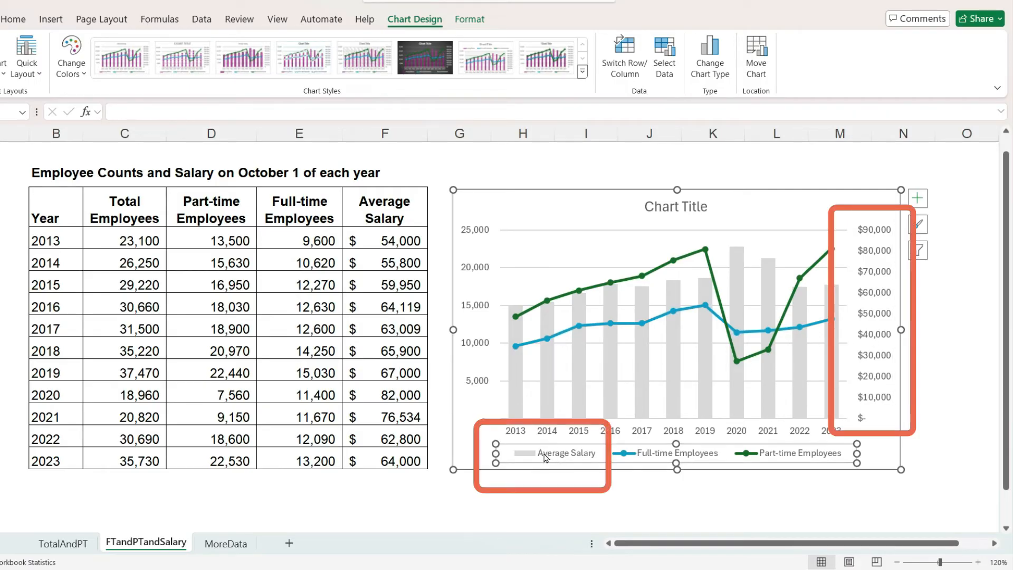
mouse_move(654, 142)
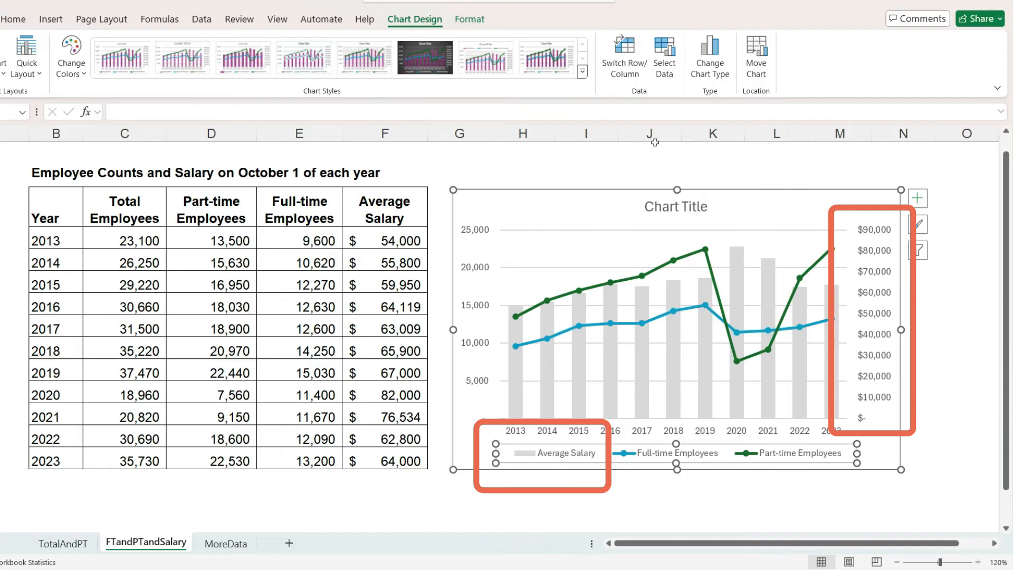
click(663, 57)
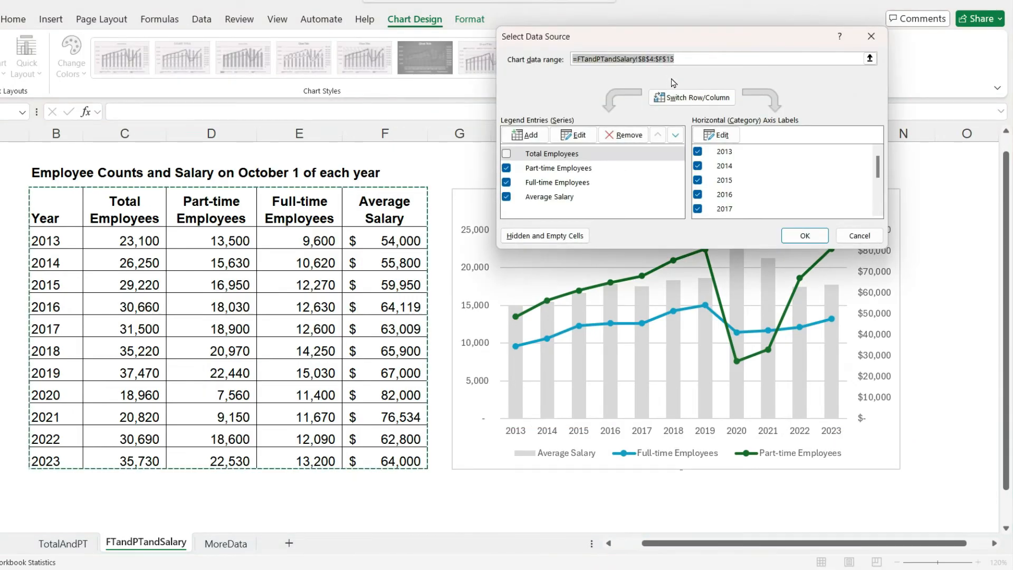
mouse_move(540, 117)
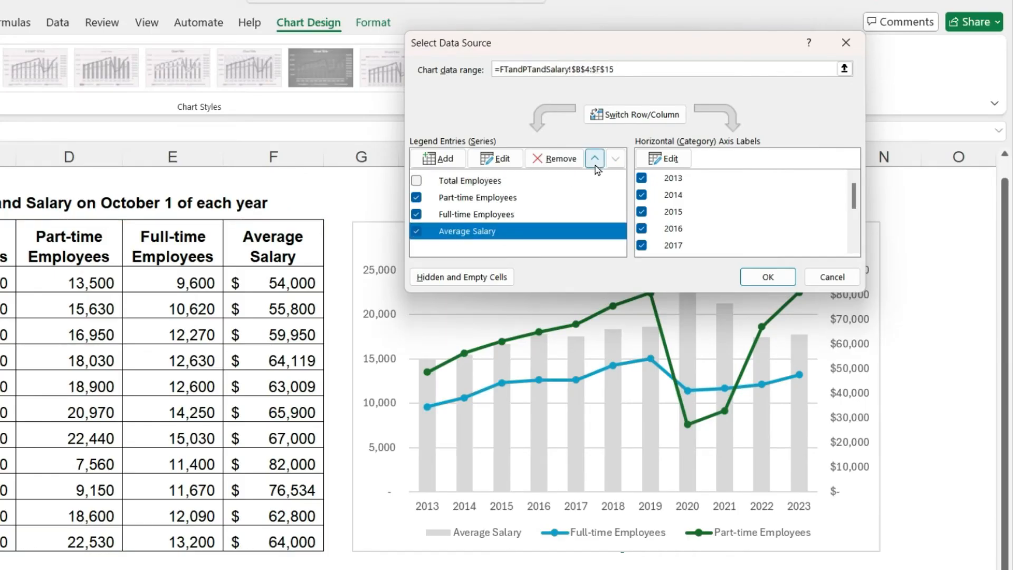
- Order the series Full-time, Part-time, then Average Salary and apply it
click(594, 159)
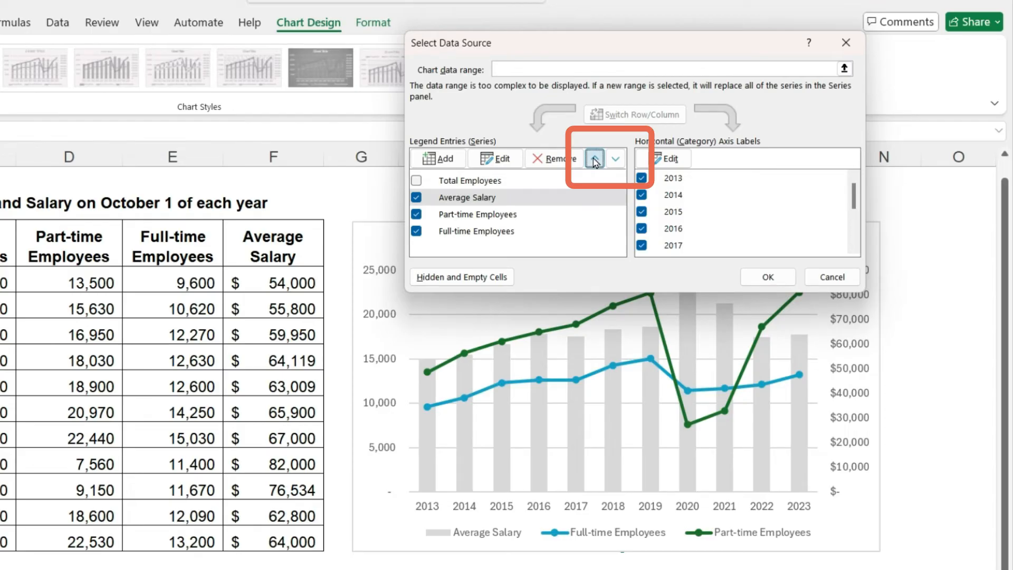
click(594, 159)
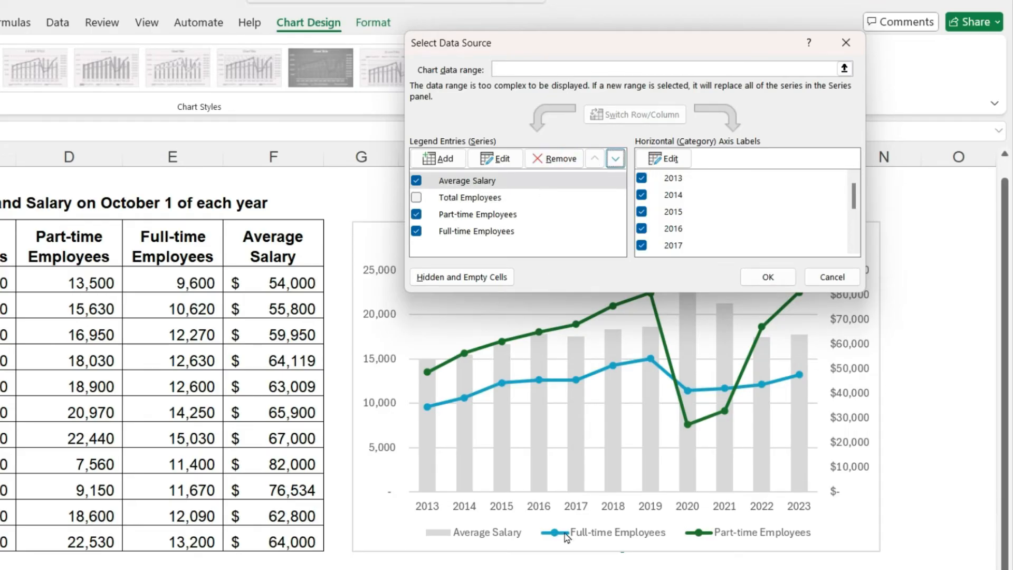
click(467, 180)
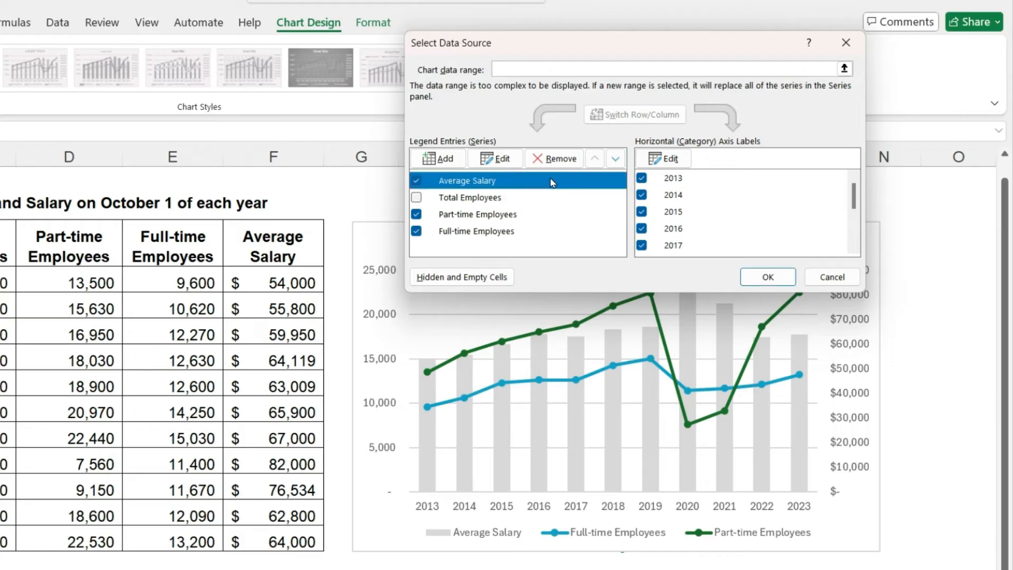
click(615, 159)
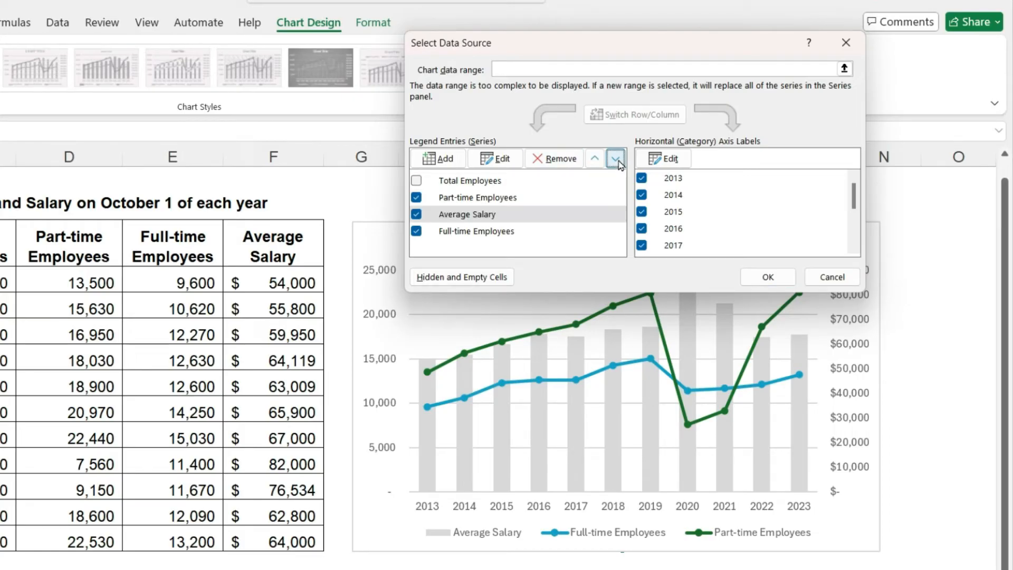
click(616, 158)
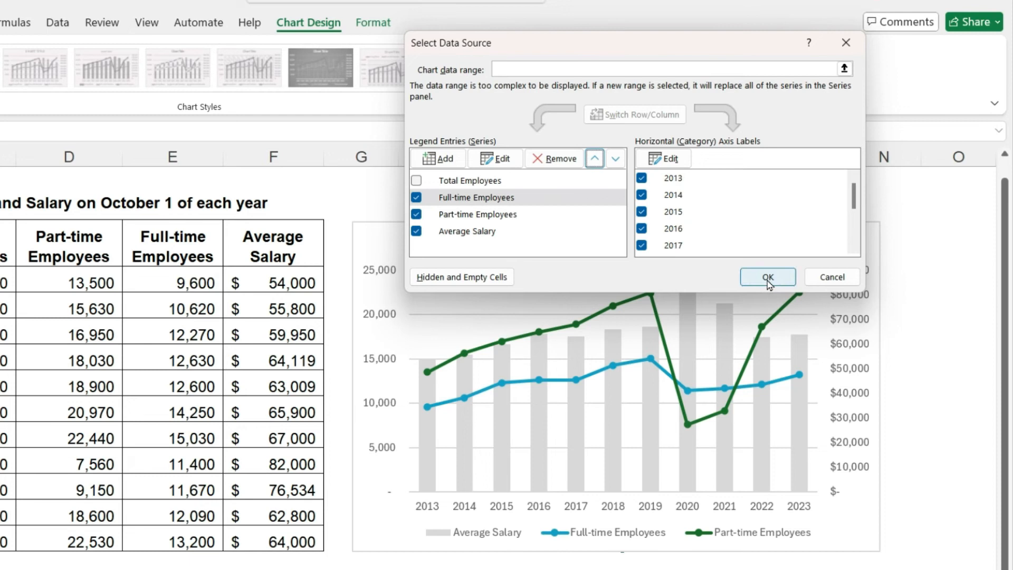
click(767, 277)
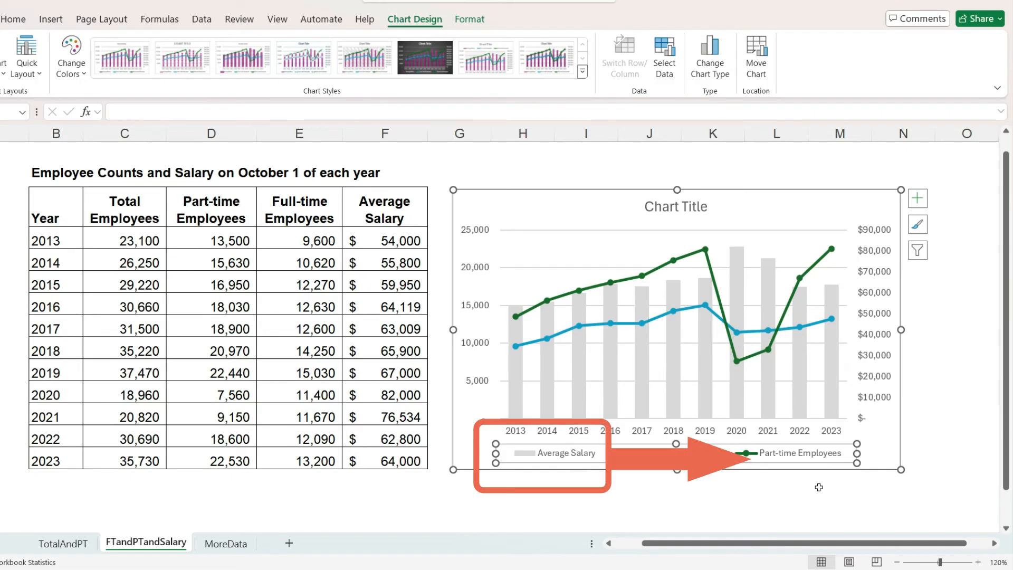
mouse_move(552, 475)
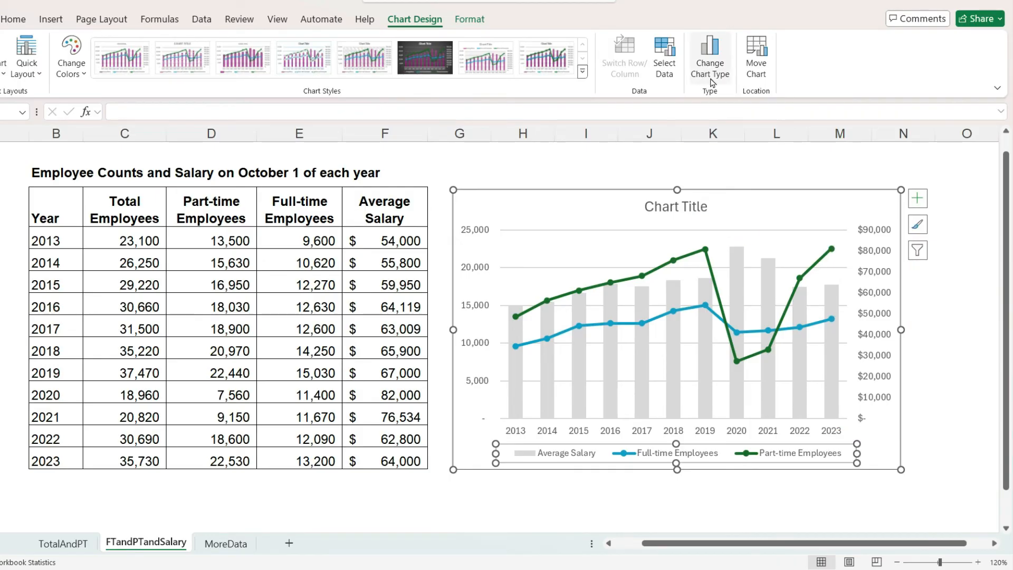
- Move Average Salary to the primary axis and both employee series to the secondary axis
click(709, 58)
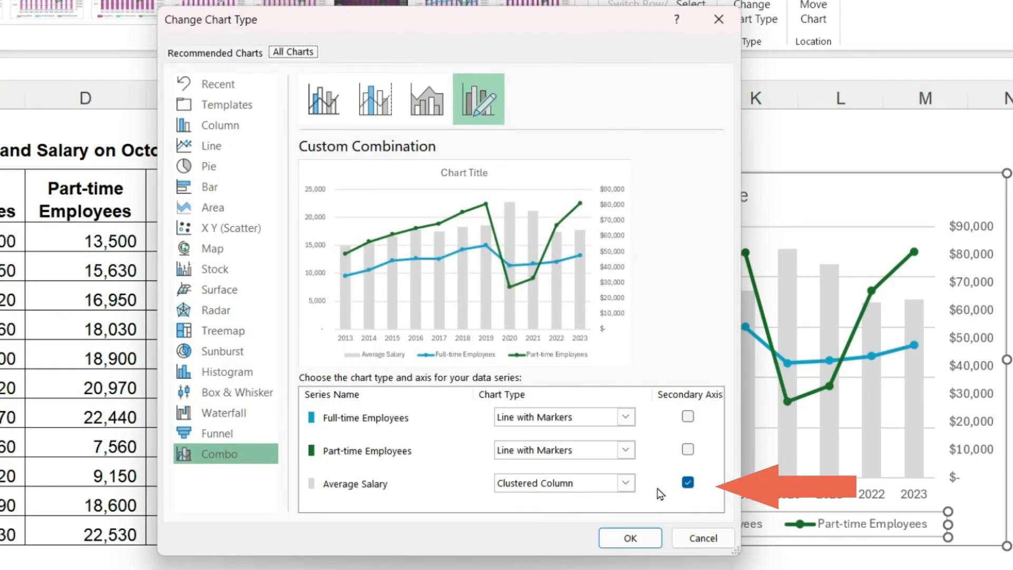
mouse_move(686, 485)
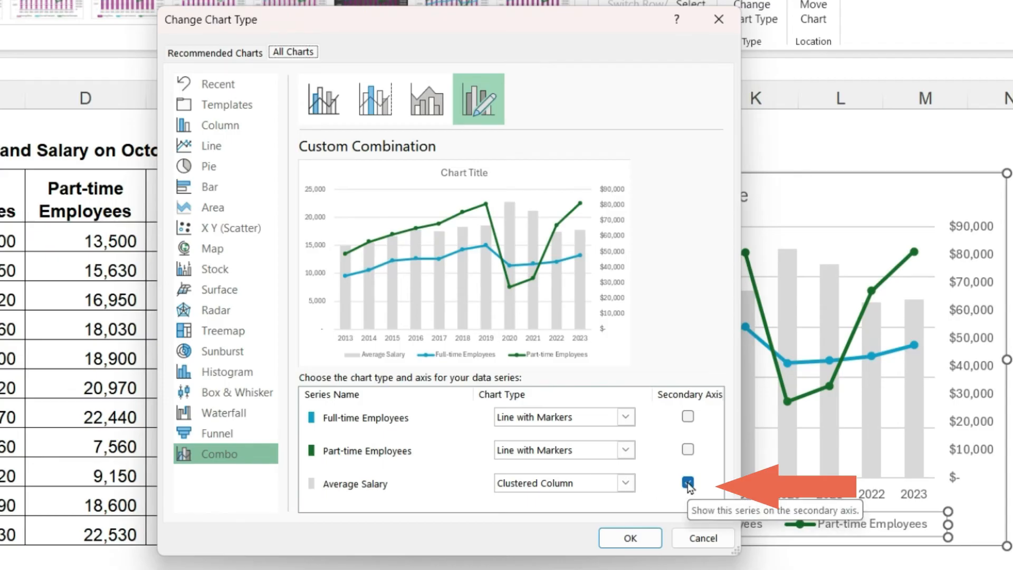
click(687, 483)
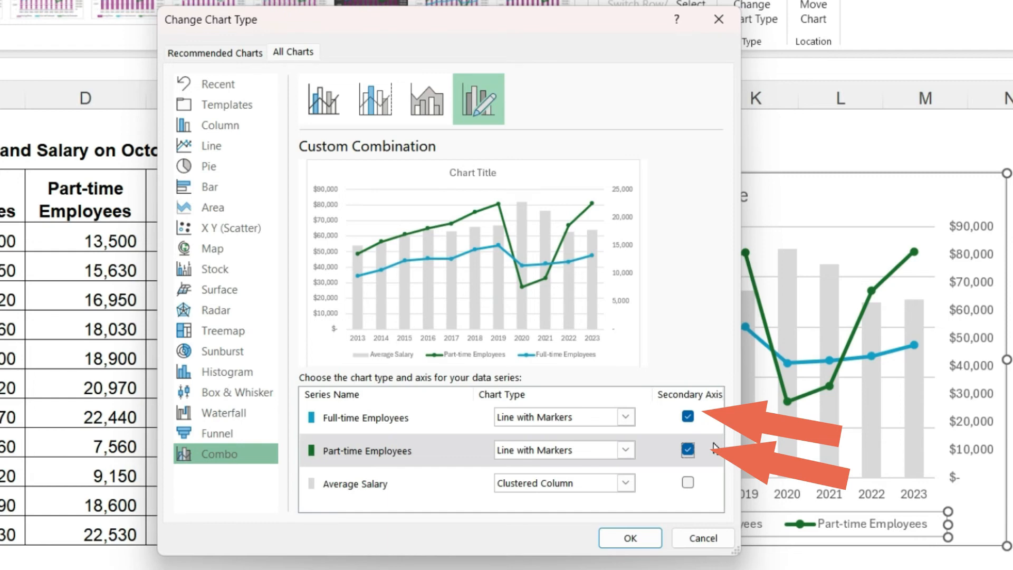
click(629, 538)
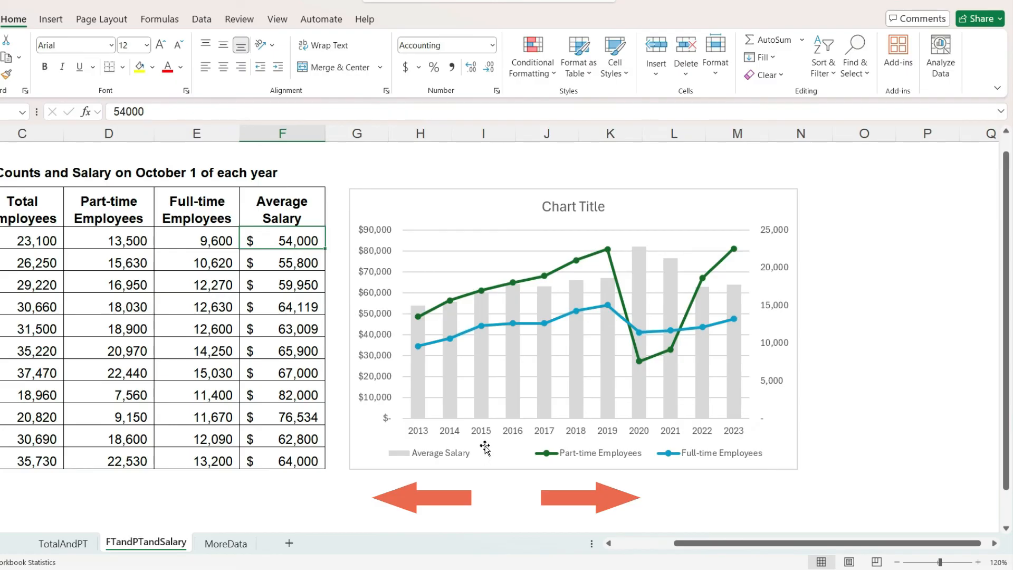
mouse_move(738, 394)
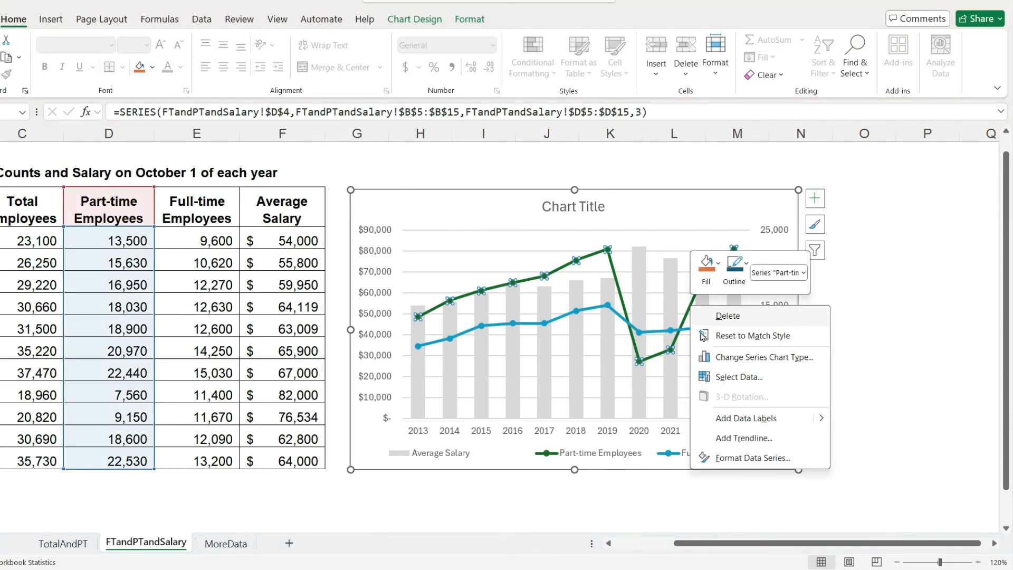
- Give the Part-time Employees series a solid light blue line
click(754, 457)
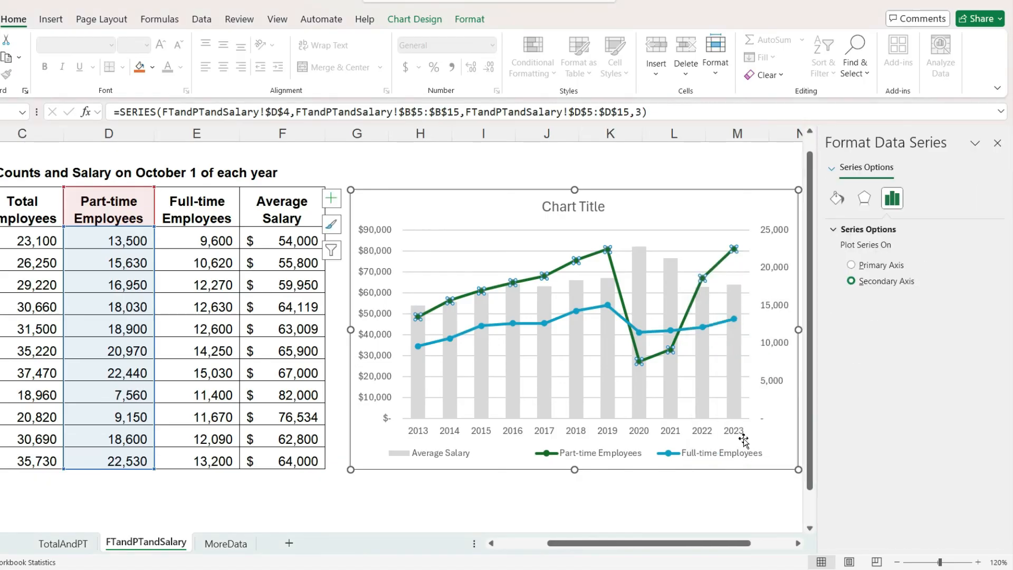
click(835, 198)
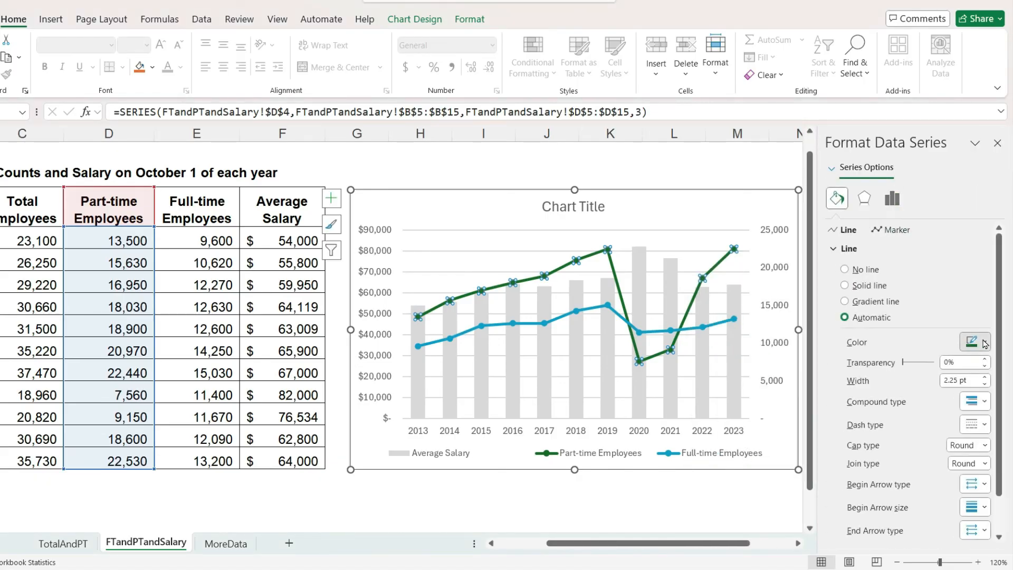
click(844, 284)
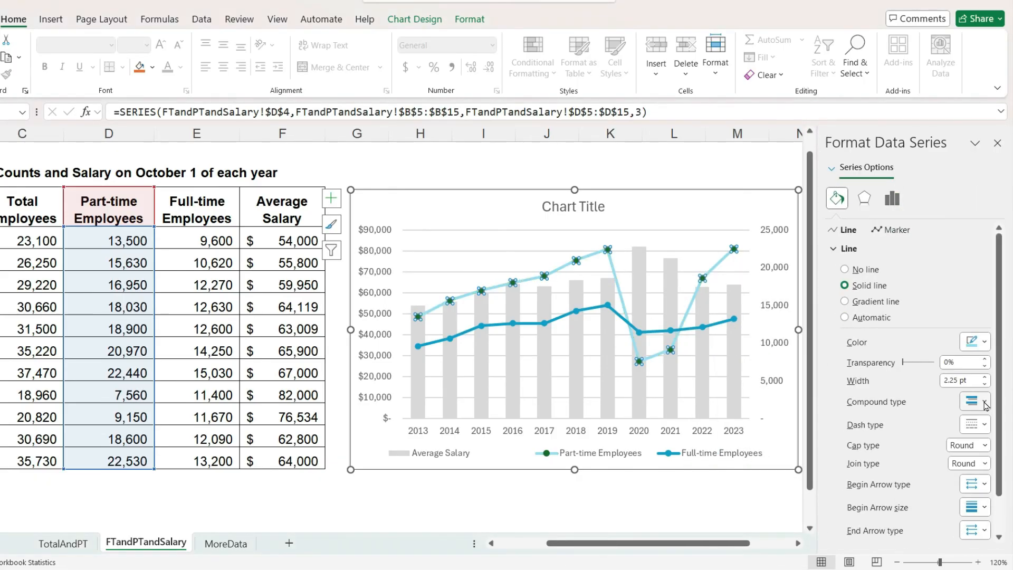
click(997, 142)
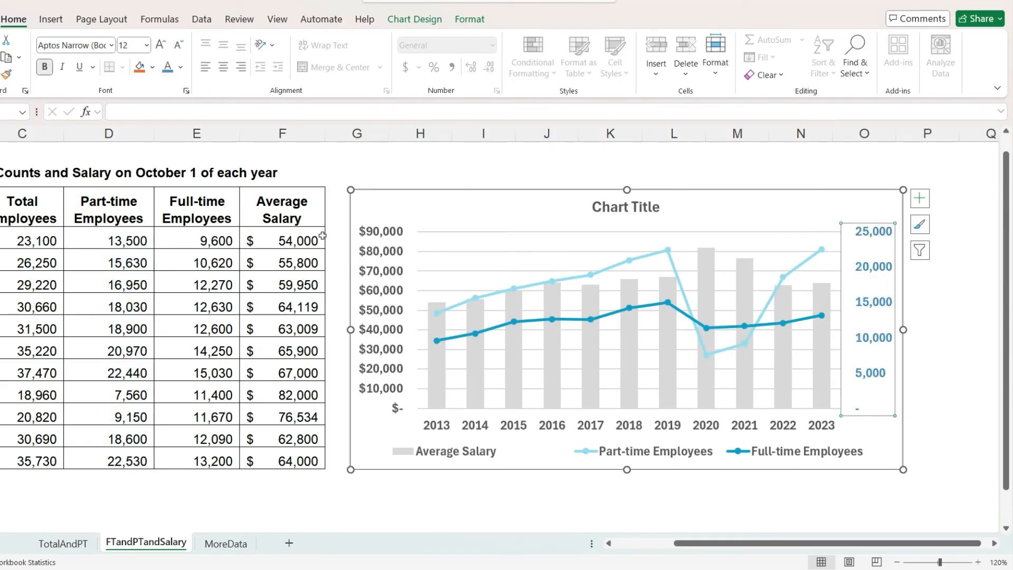
- Select the chart legend to restyle its text
click(624, 450)
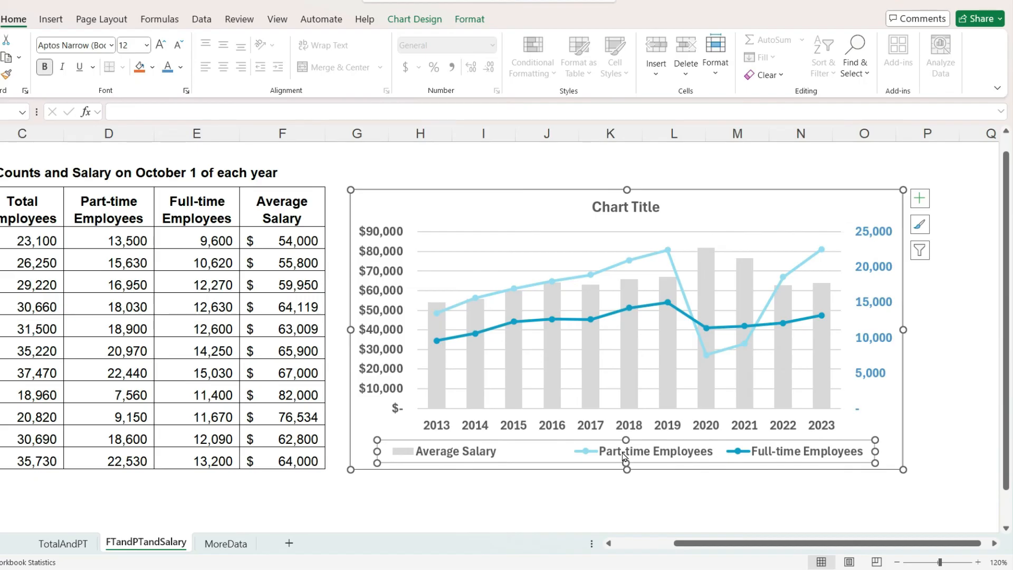
click(654, 450)
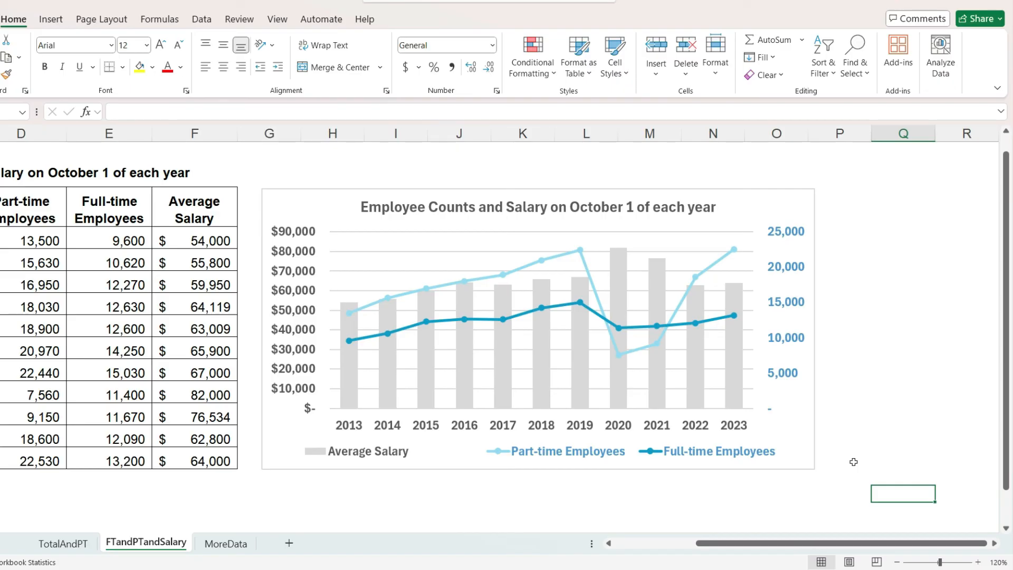
click(839, 494)
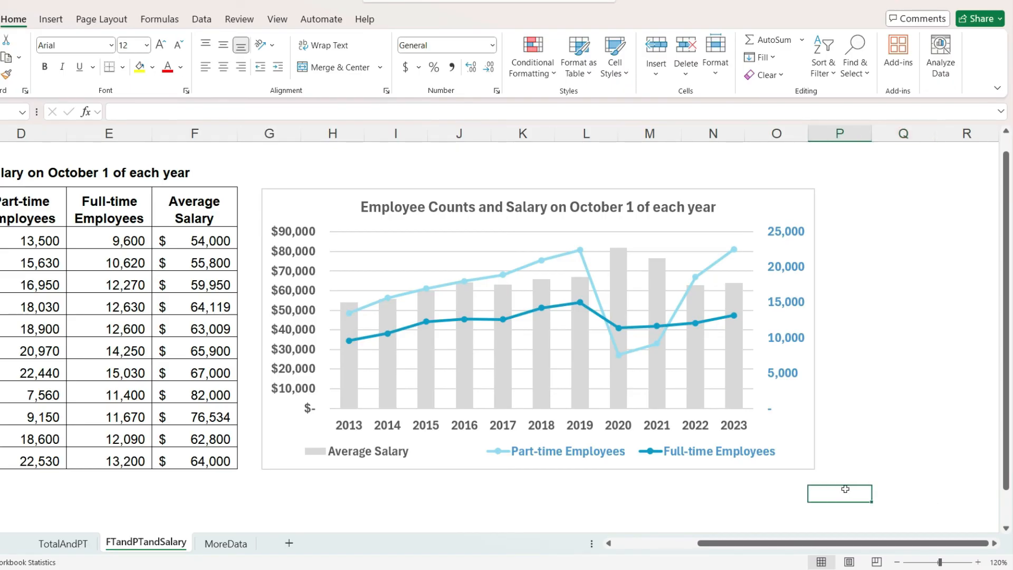
mouse_move(316, 353)
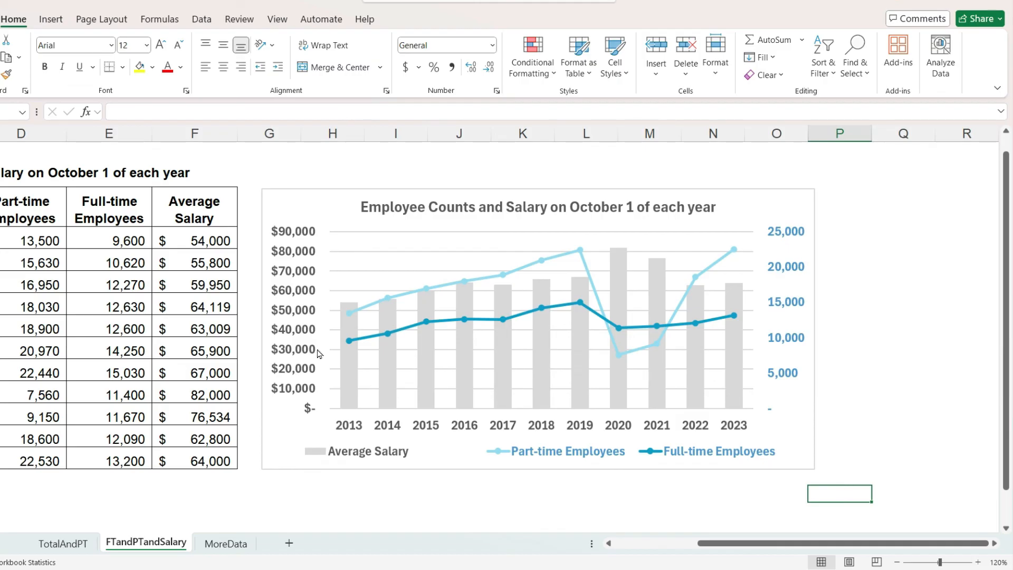
click(193, 263)
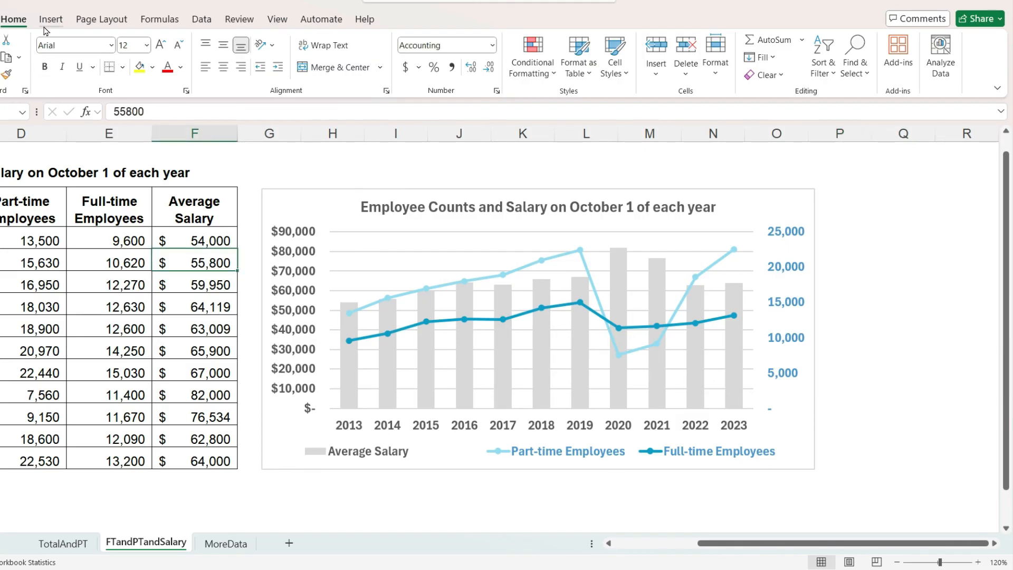
click(369, 40)
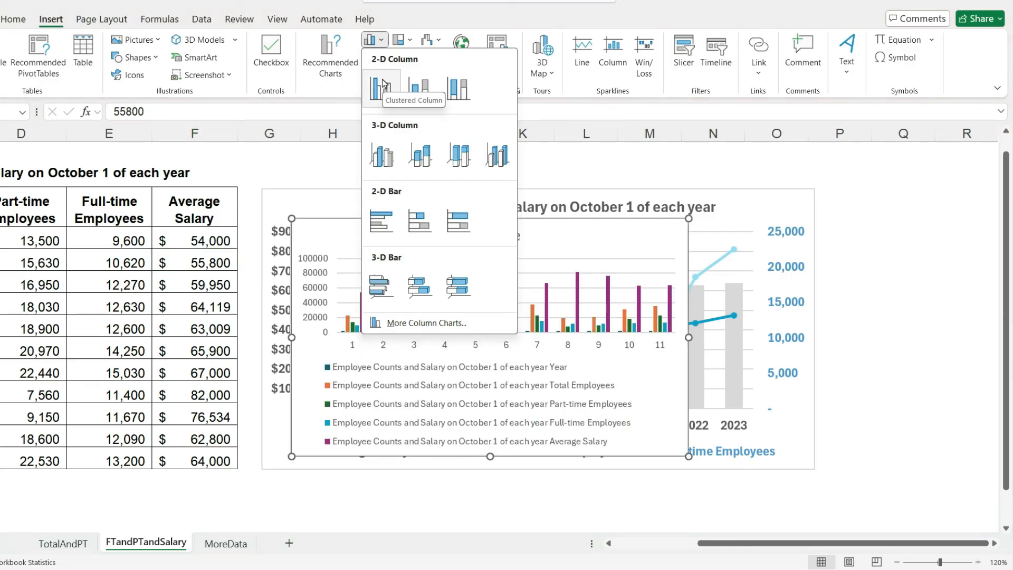
click(381, 87)
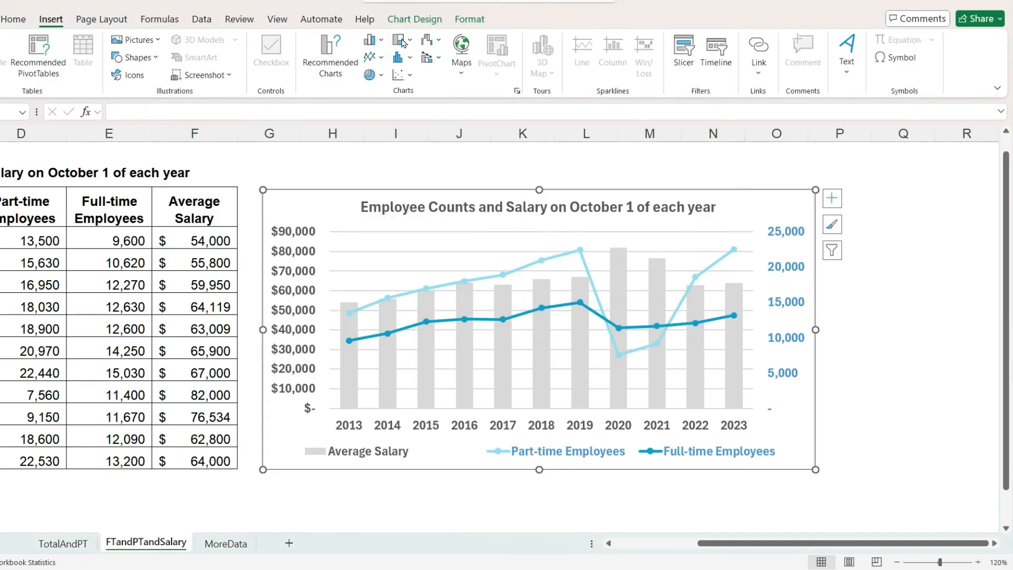
- Bring up Select Data from Chart Design to review the chart's series
click(414, 19)
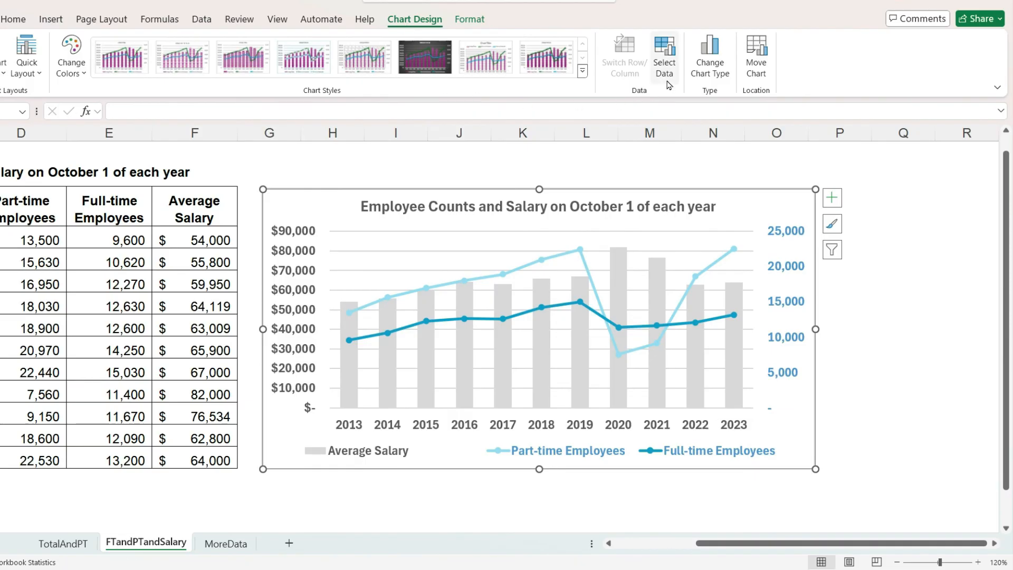
click(663, 53)
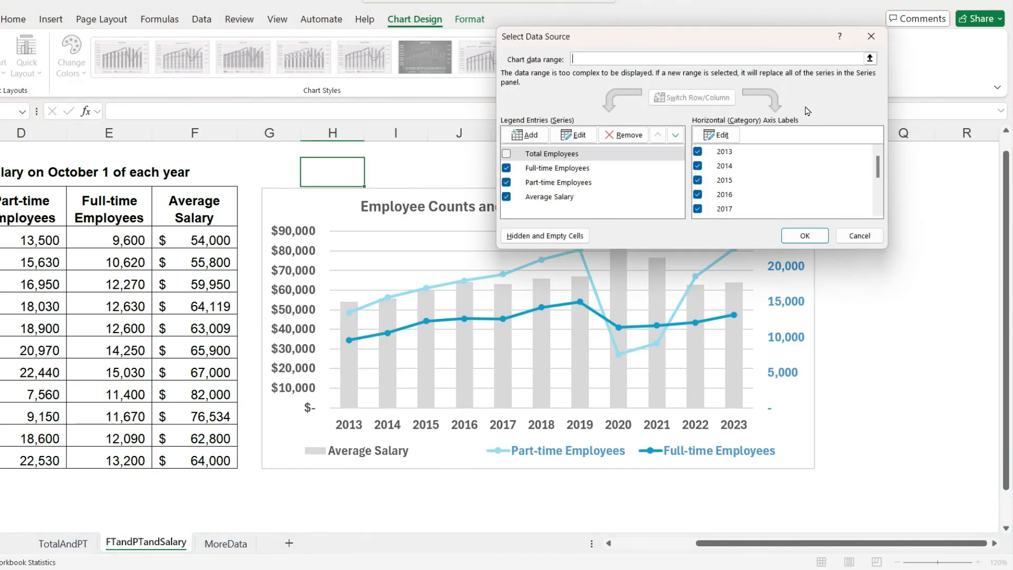
mouse_move(816, 109)
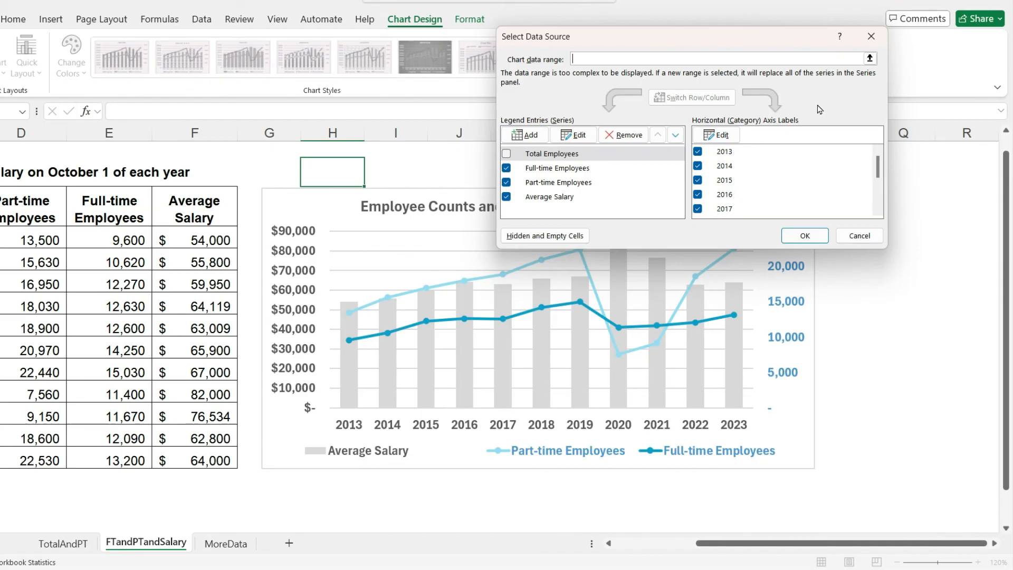
mouse_move(859, 235)
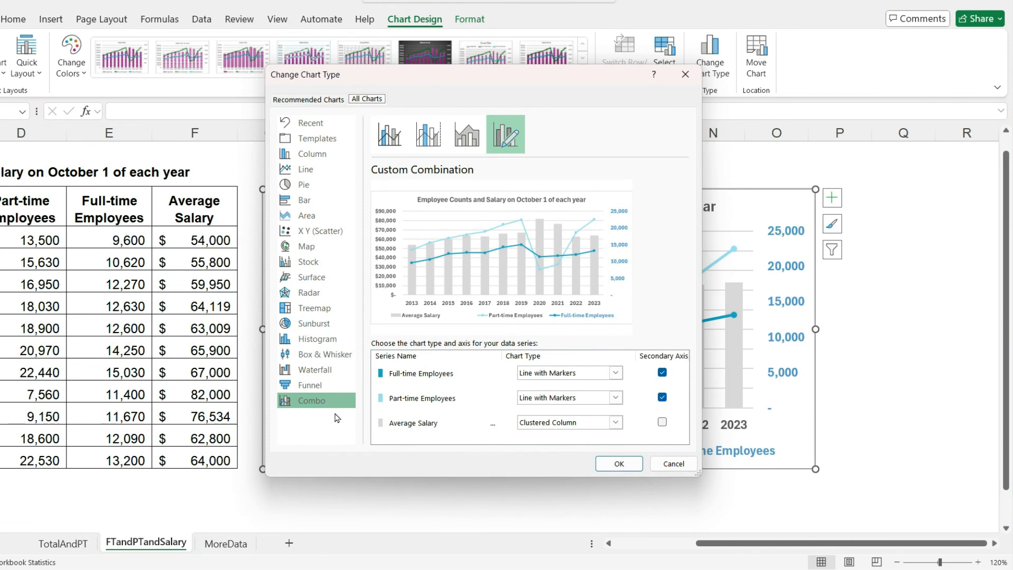
mouse_move(675, 281)
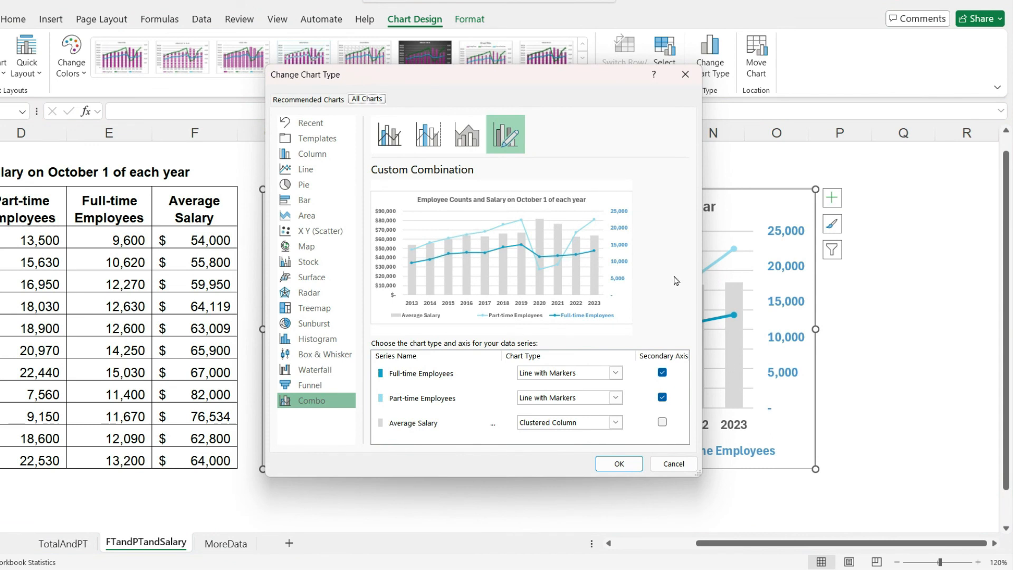